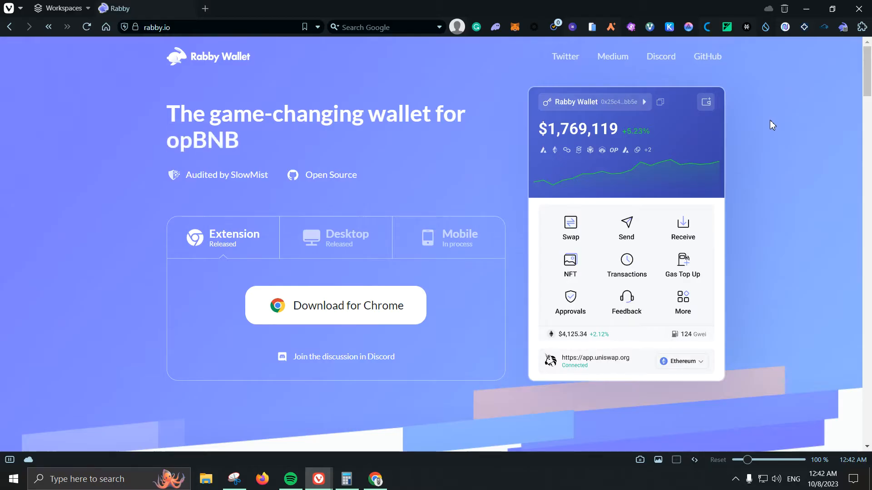
mouse_move(768, 124)
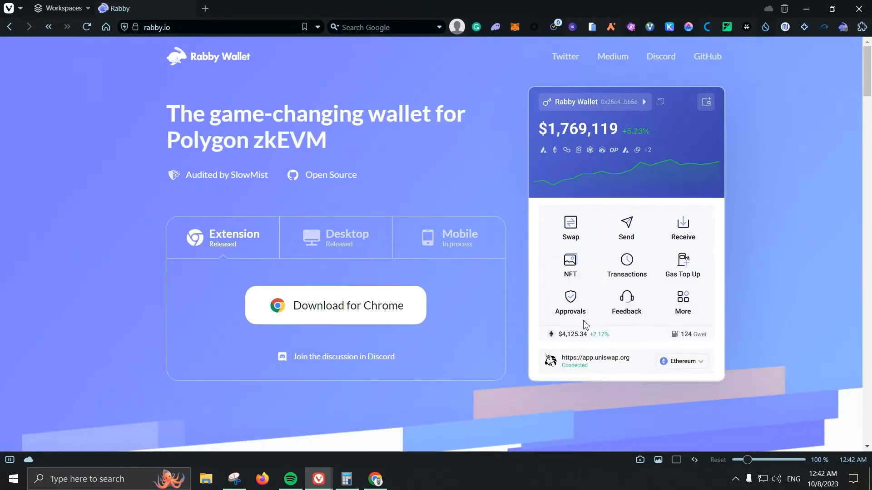
- Scroll rabby.io past the MetaMask comparison to the transaction-simulation 'what you sign' feature
scroll(down, 3)
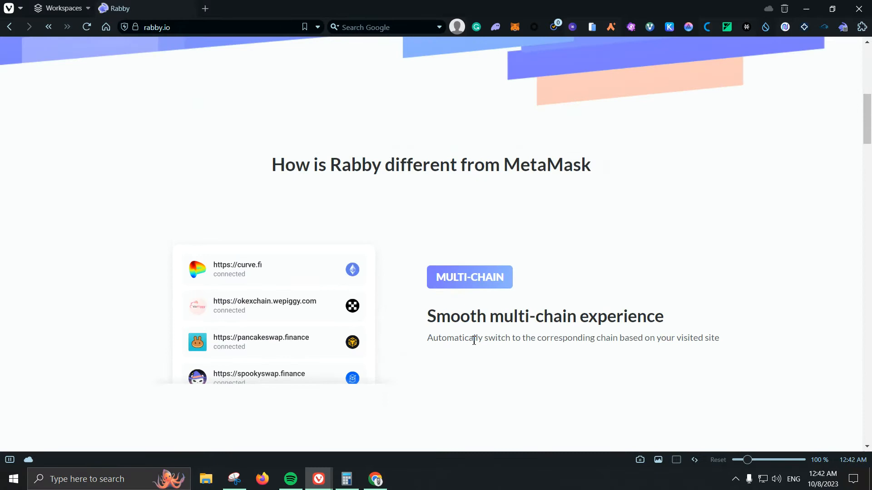
mouse_move(566, 325)
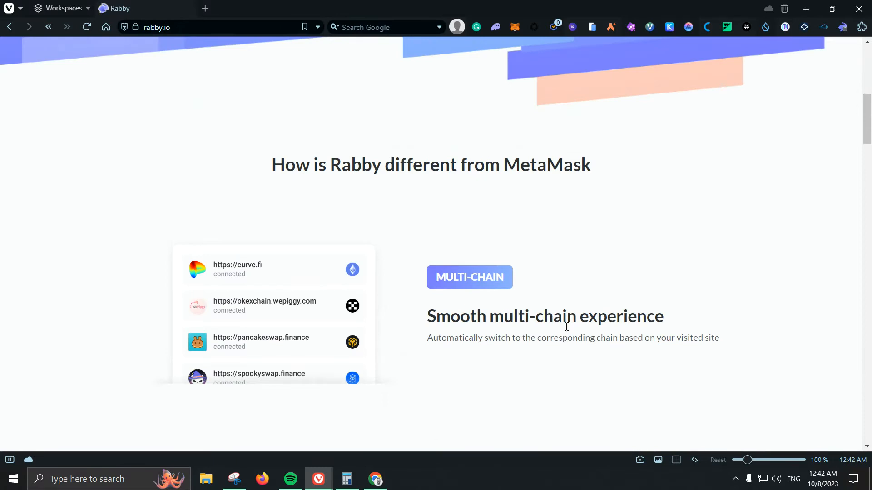
mouse_move(565, 200)
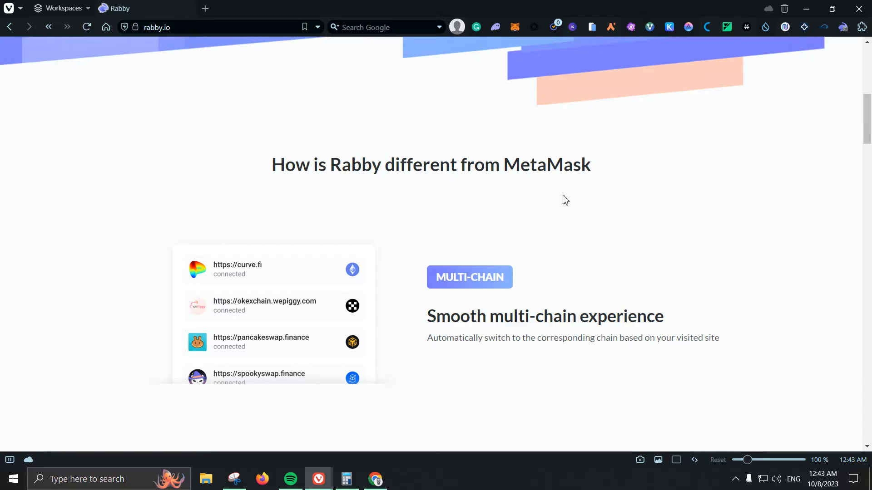
scroll(down, 3)
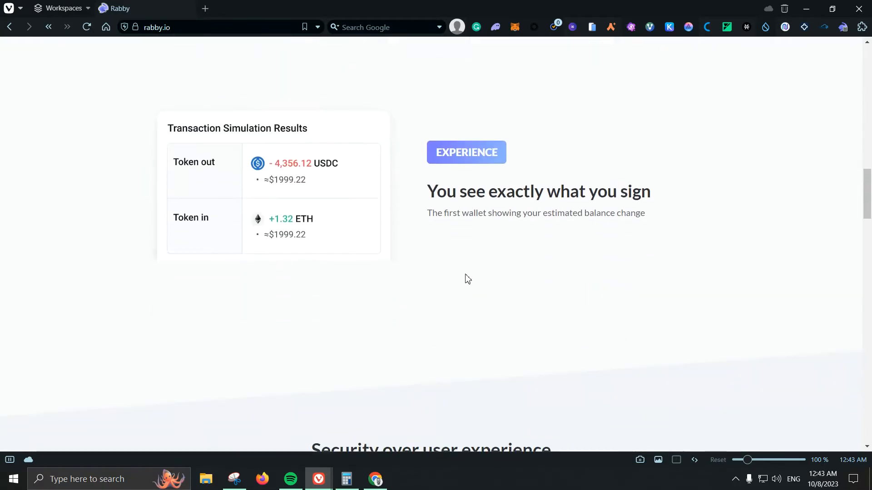
mouse_move(471, 278)
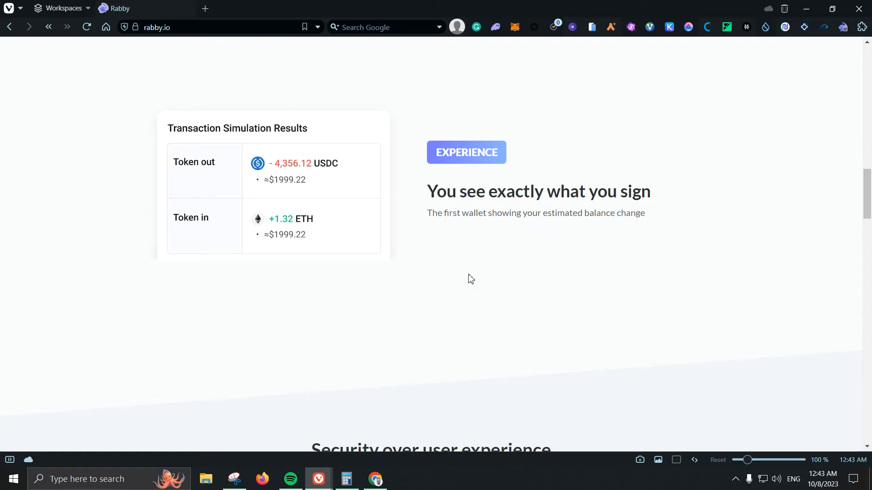
mouse_move(683, 169)
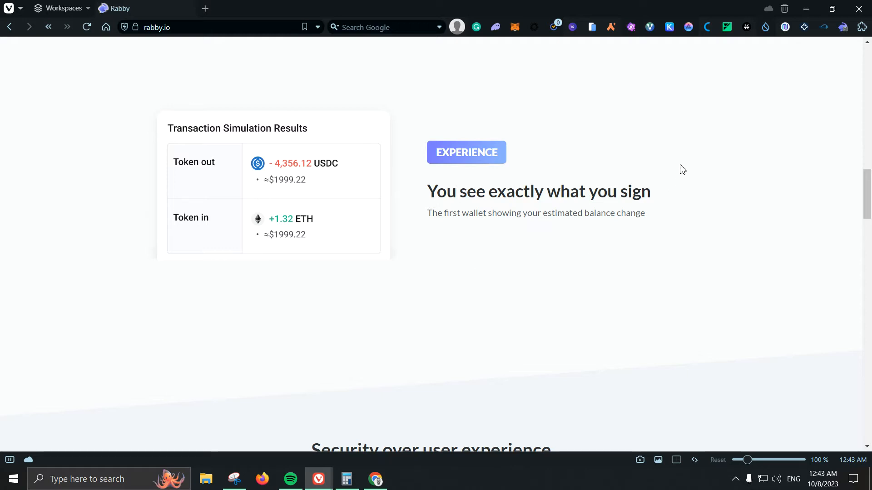
mouse_move(839, 29)
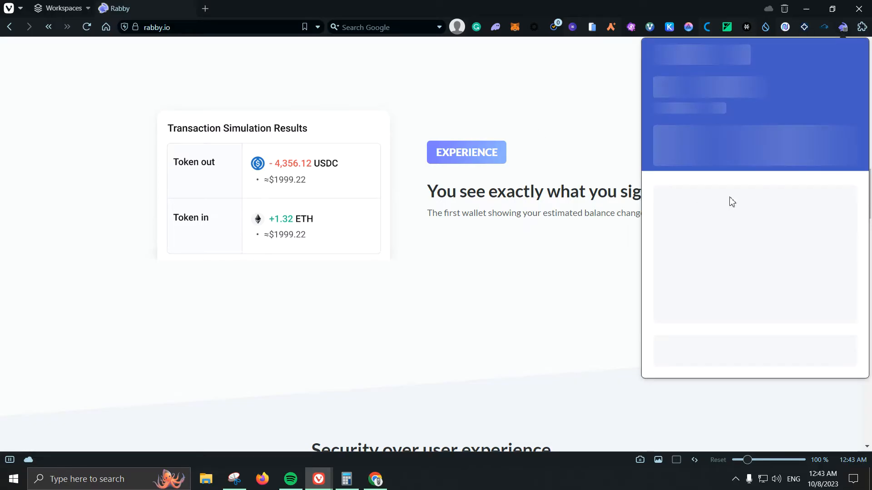
click(842, 26)
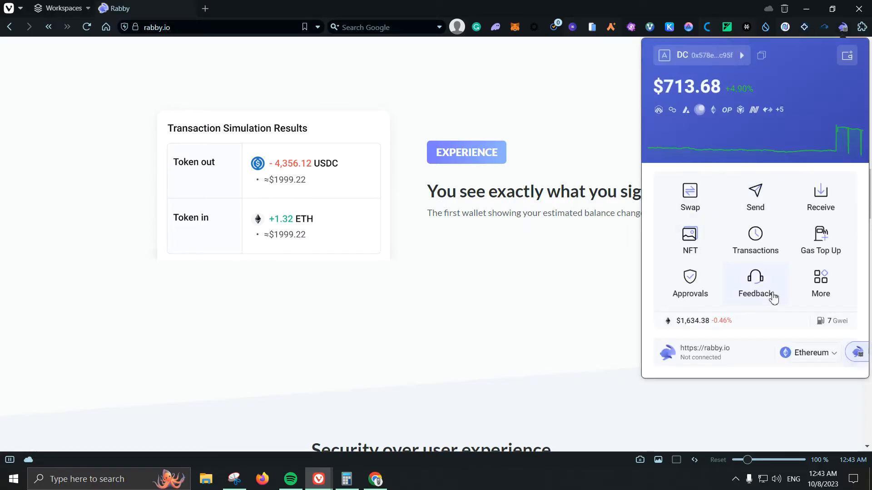
mouse_move(788, 280)
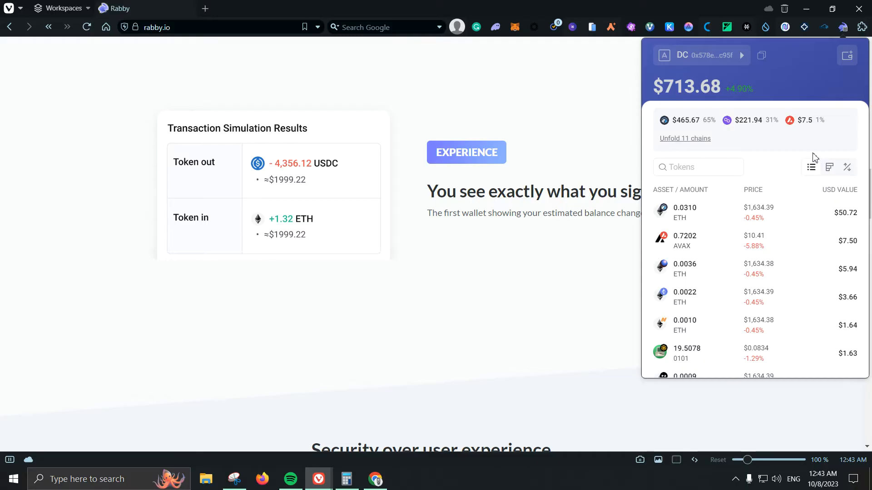
mouse_move(790, 121)
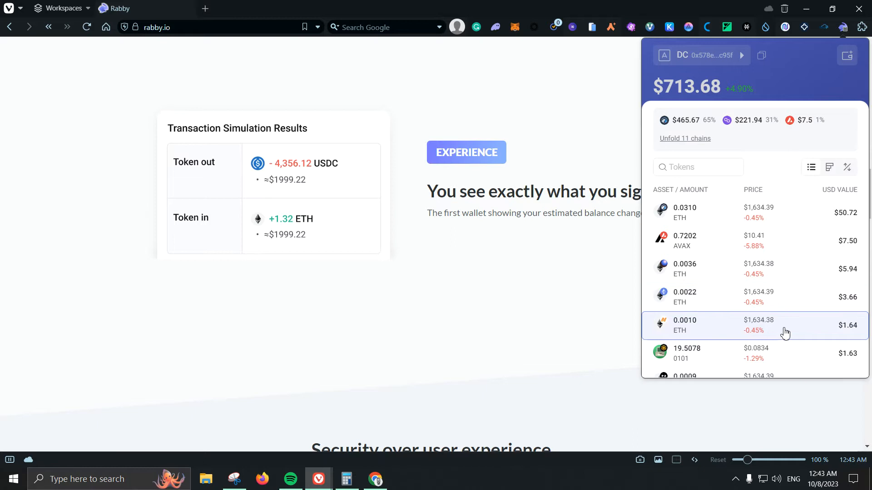
mouse_move(828, 92)
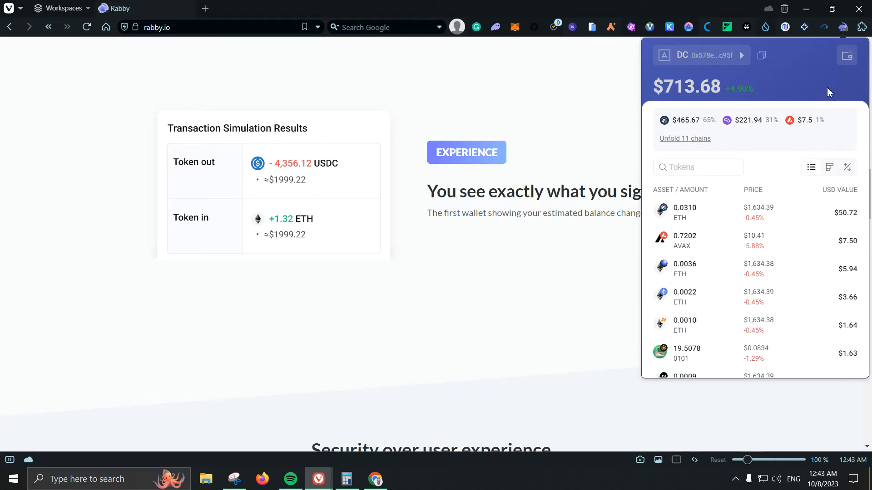
click(685, 138)
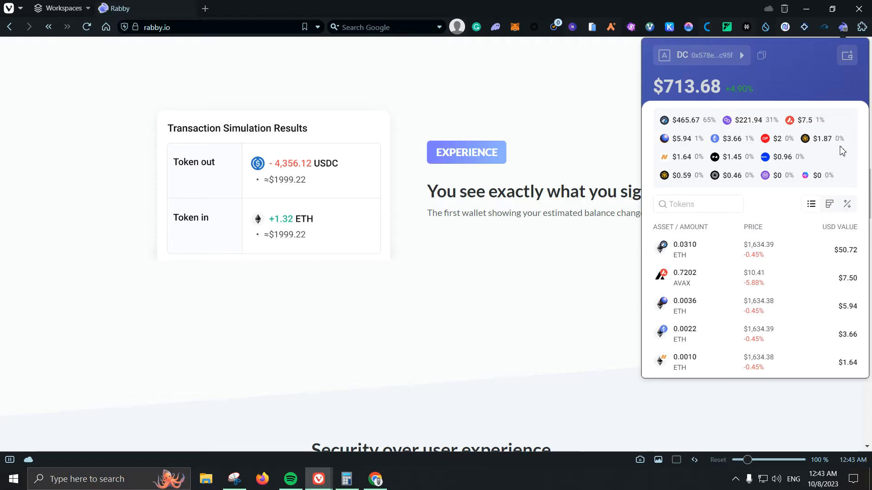
mouse_move(833, 107)
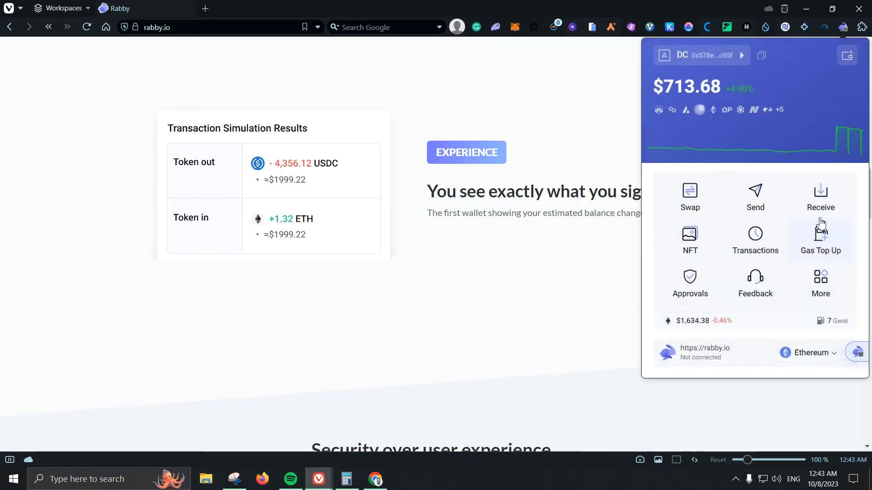
- Preview Swap and switch its chain to Avalanche, then return home and refresh the balance
click(689, 196)
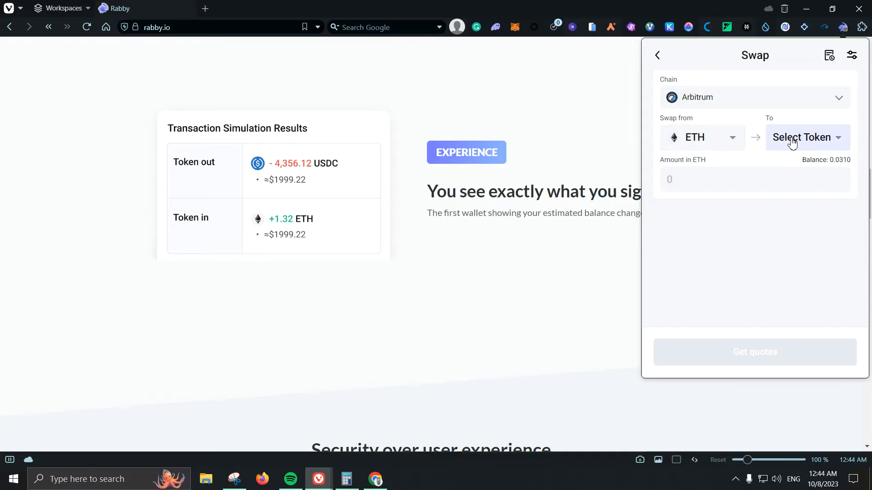
click(802, 137)
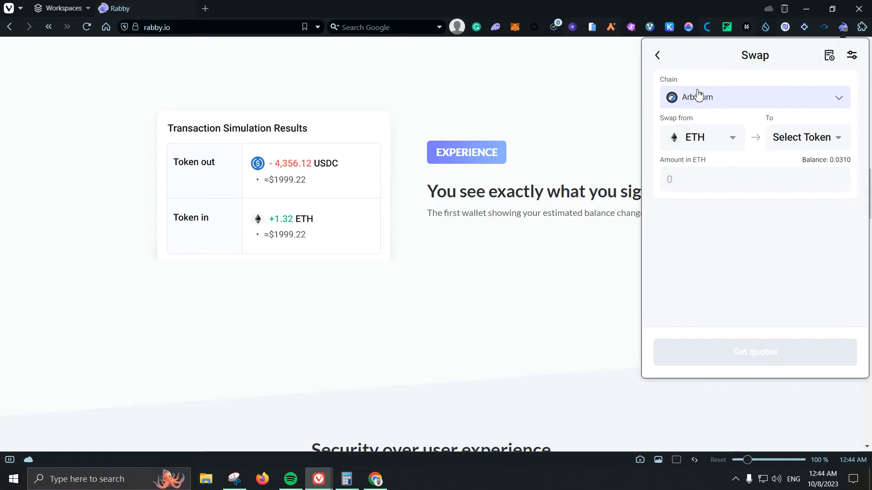
click(753, 97)
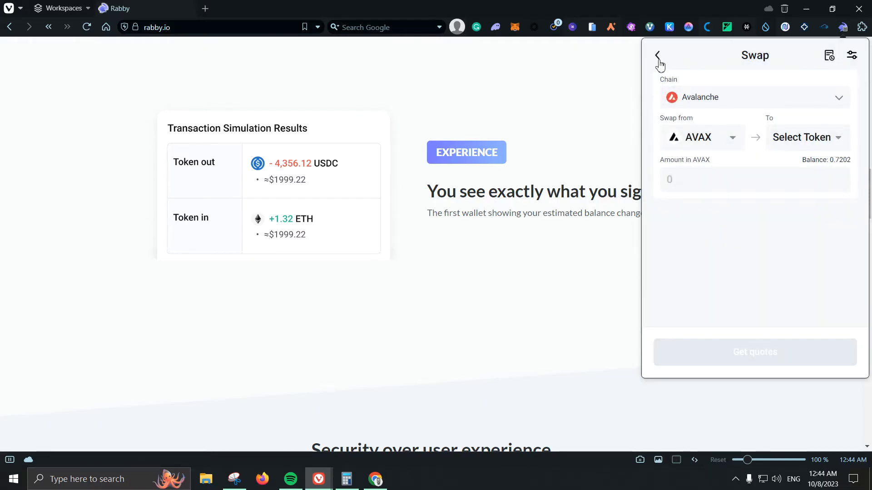
click(659, 55)
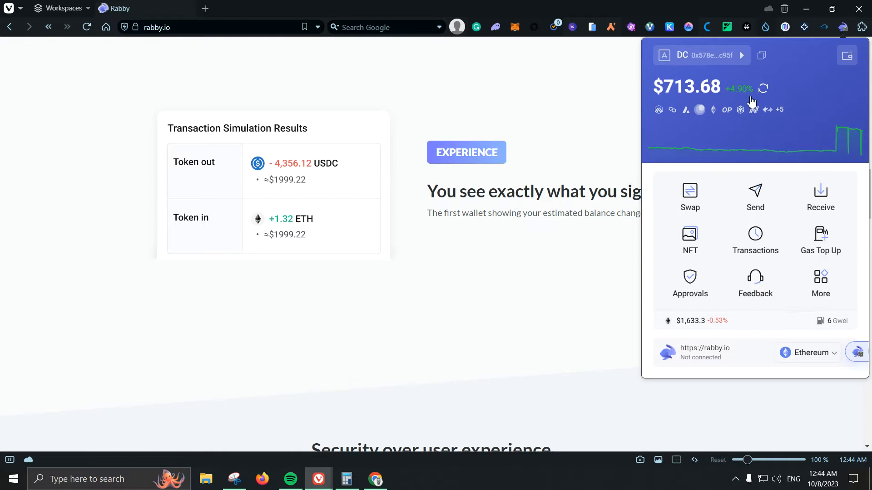
click(755, 196)
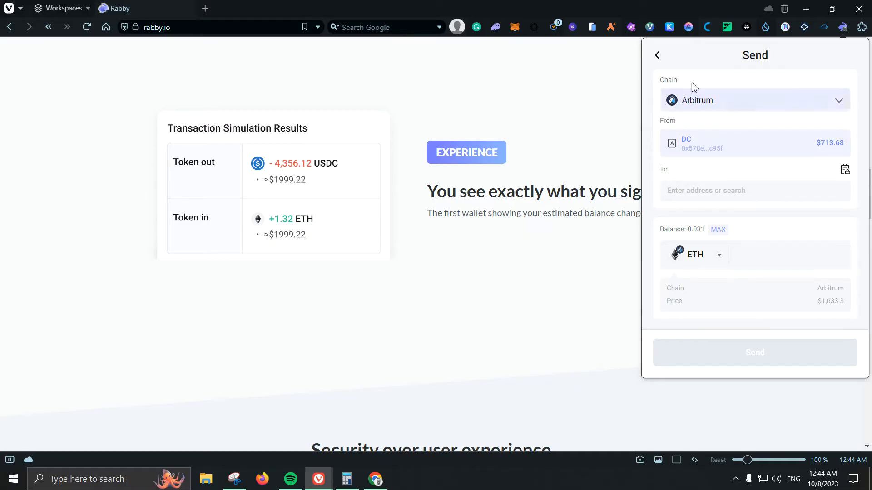
- Leave the Send form and open the NFT gallery from the dashboard
click(658, 55)
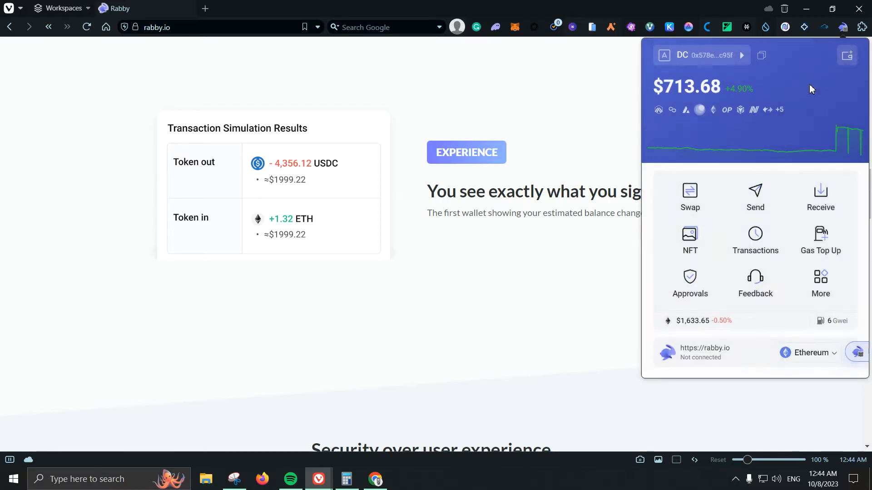
click(689, 240)
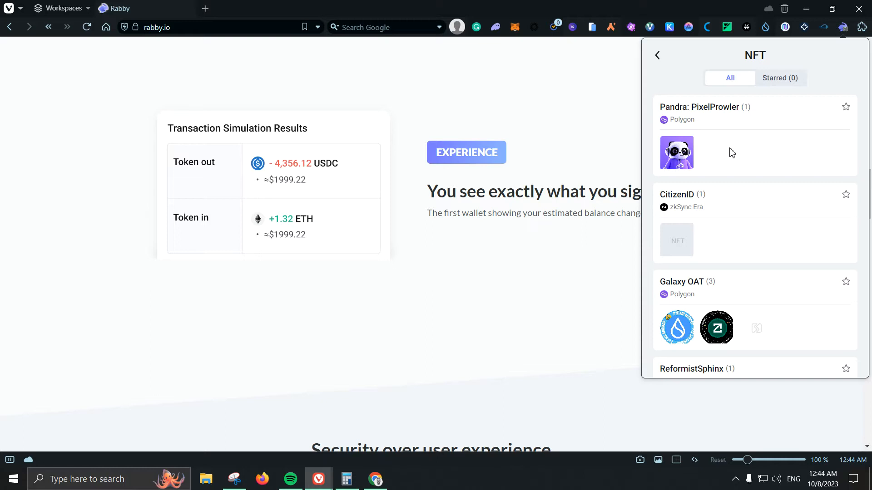
mouse_move(732, 288)
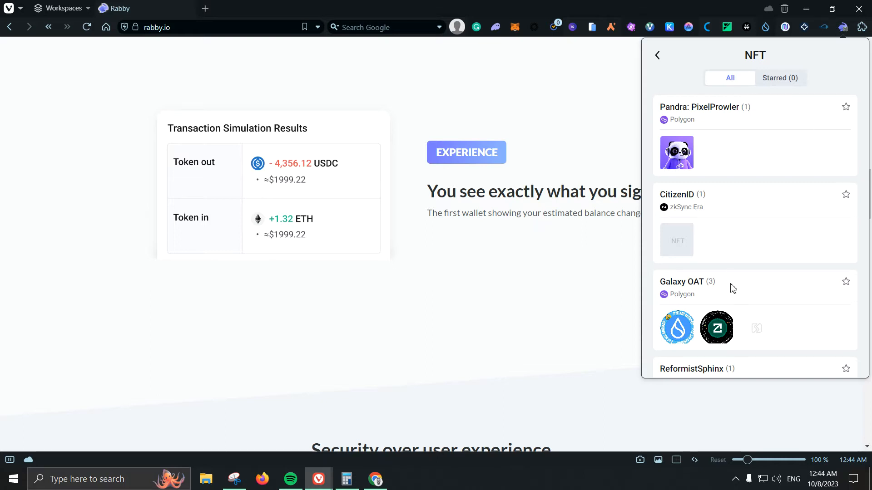
- Star the CitizenID NFT, check the Starred tab, then return to the main panel
click(845, 194)
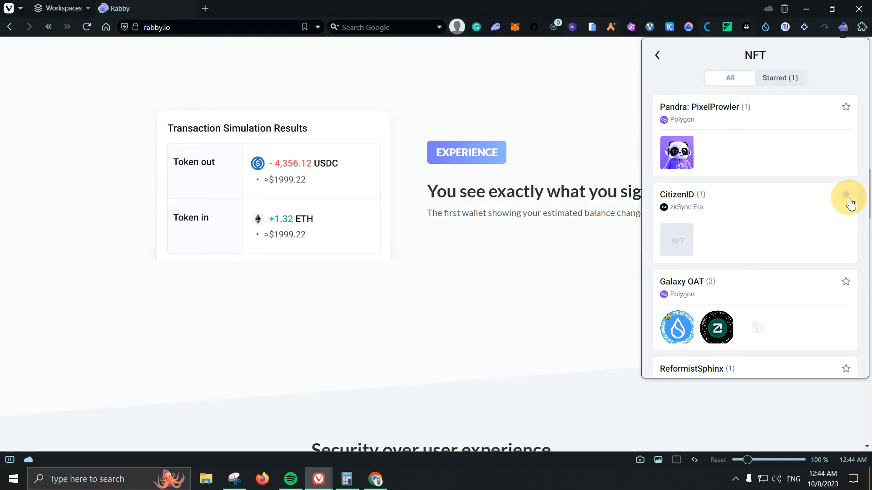
click(778, 78)
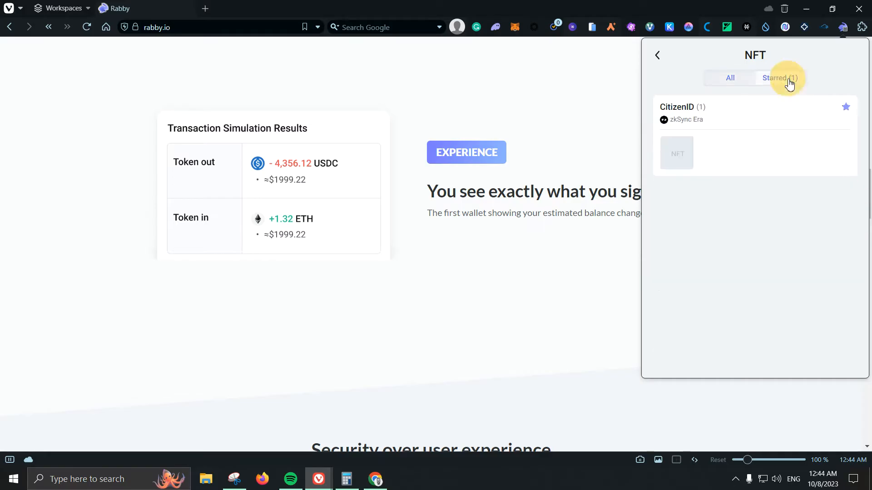
click(780, 78)
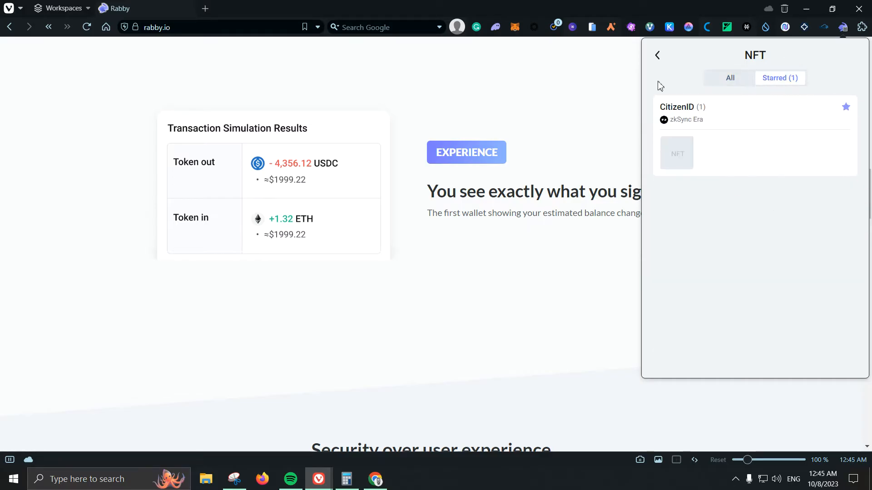
mouse_move(842, 134)
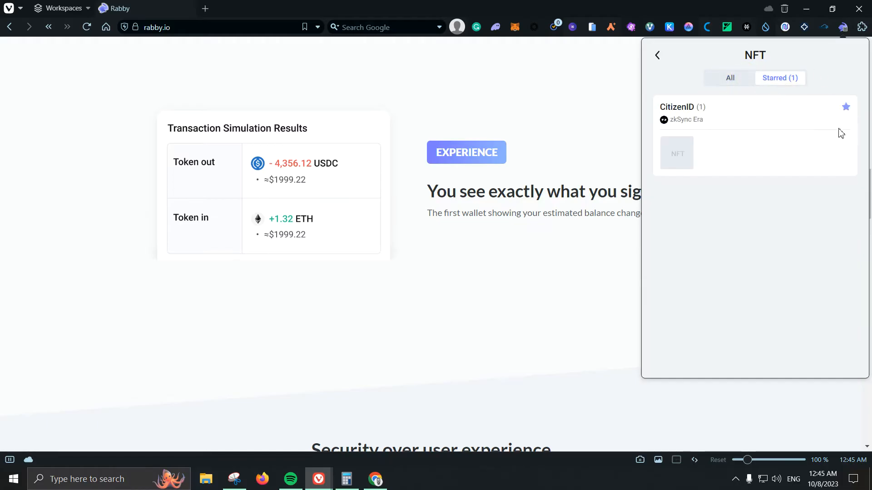
click(845, 107)
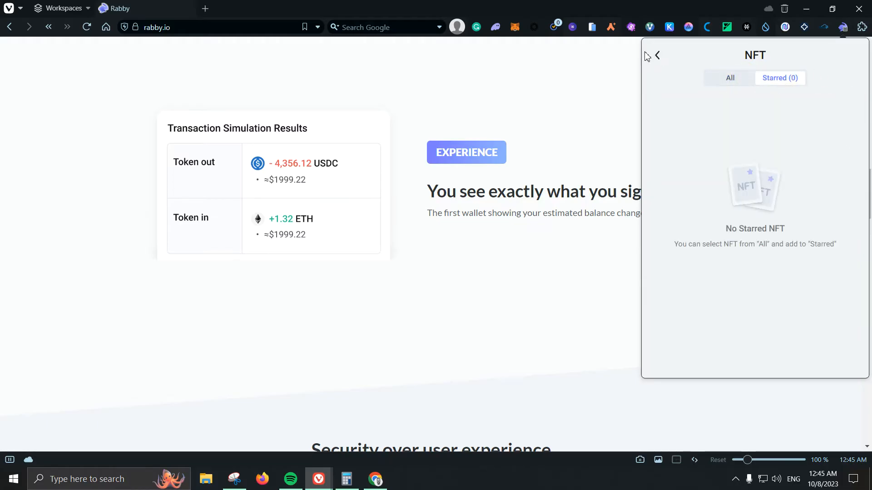
click(657, 55)
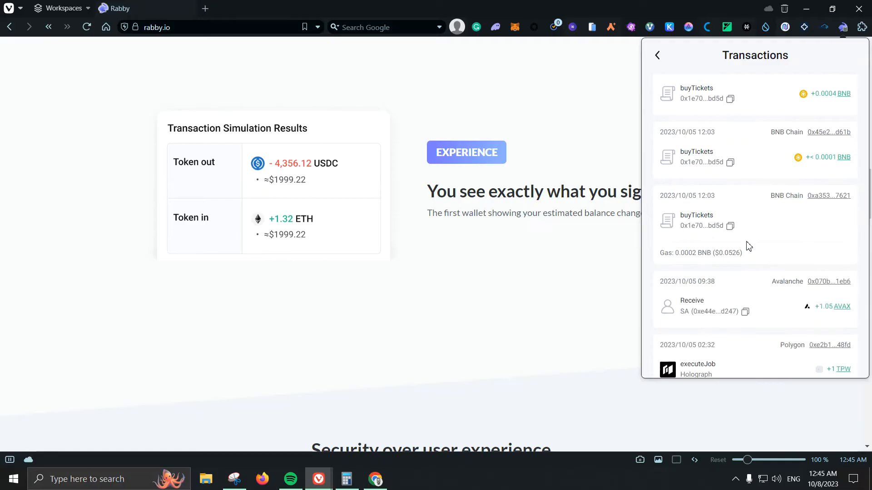
mouse_move(752, 240)
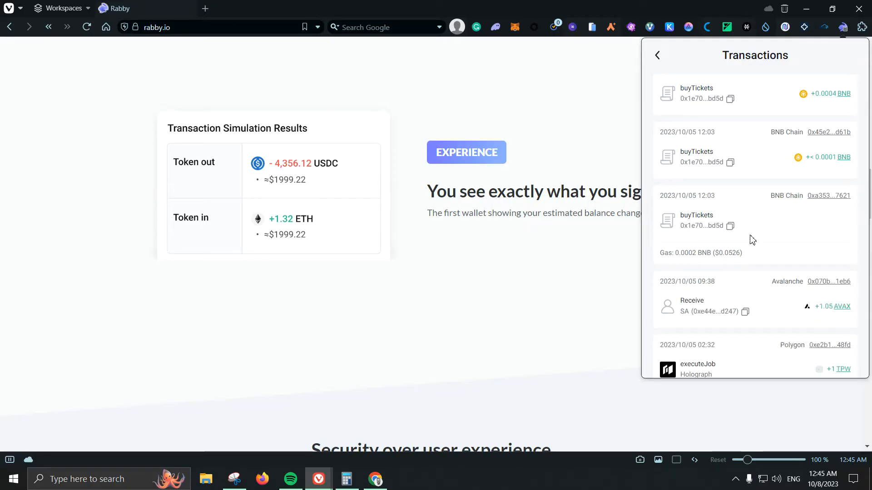
scroll(down, 3)
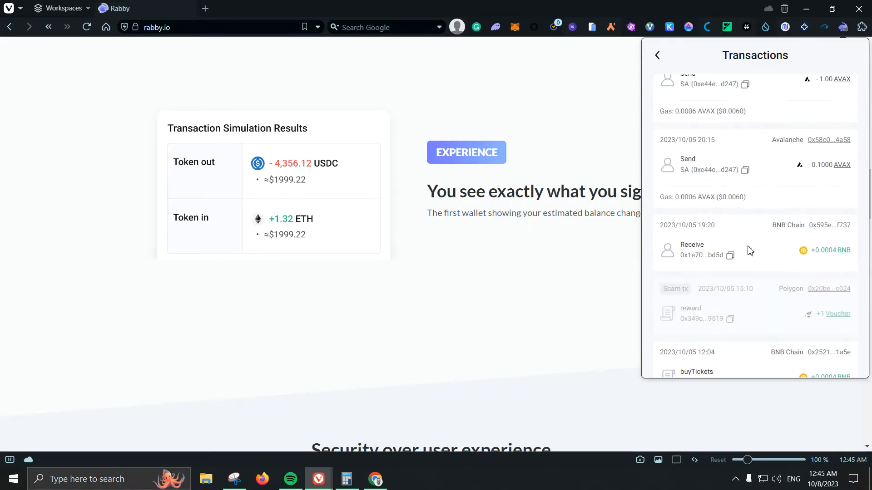
mouse_move(694, 294)
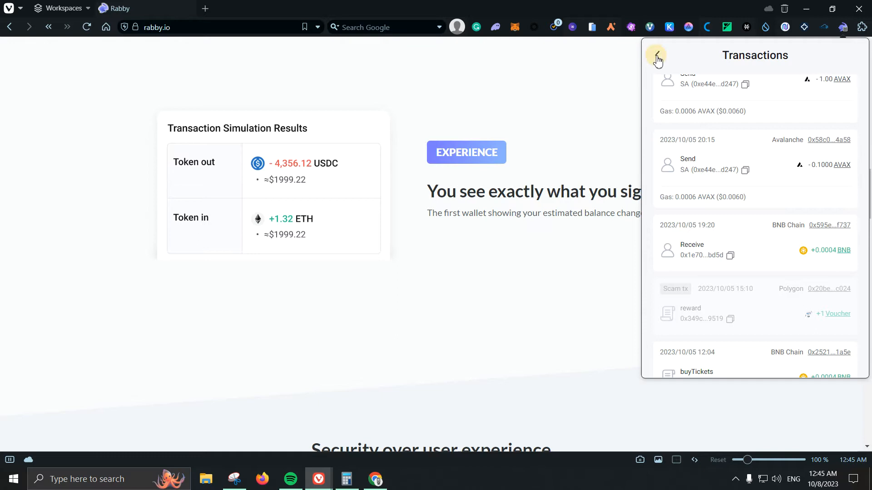
click(656, 59)
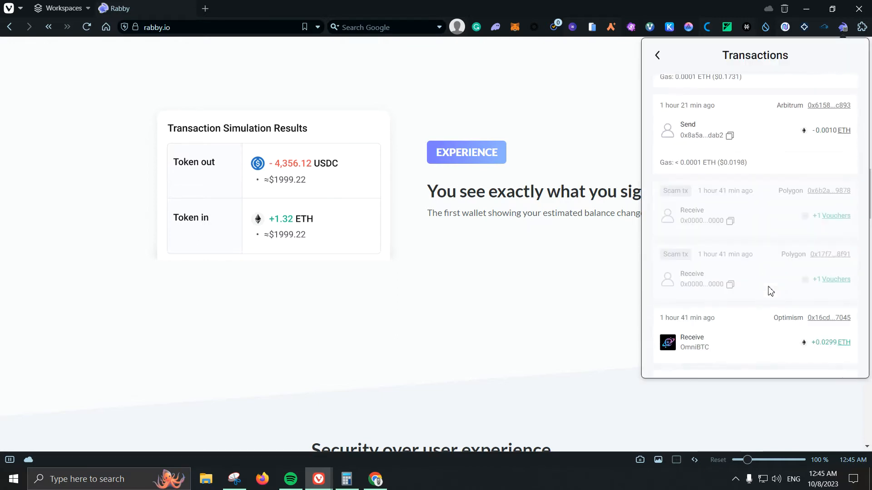
scroll(down, 3)
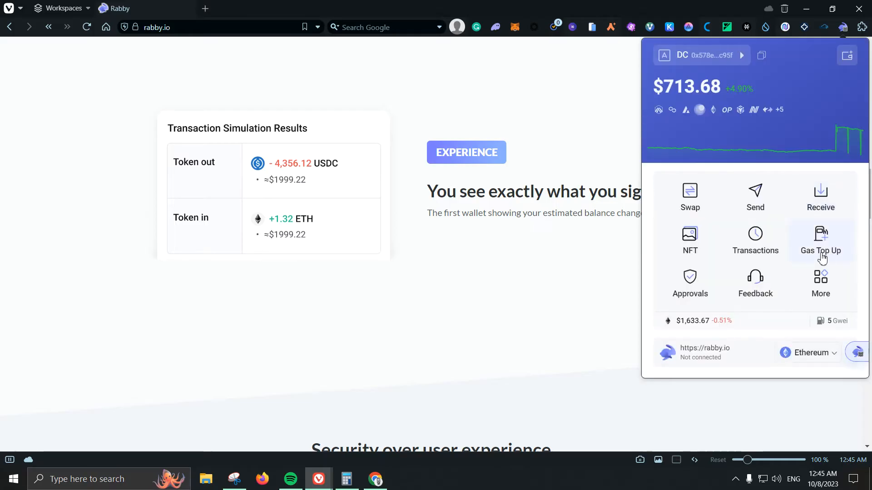
click(821, 242)
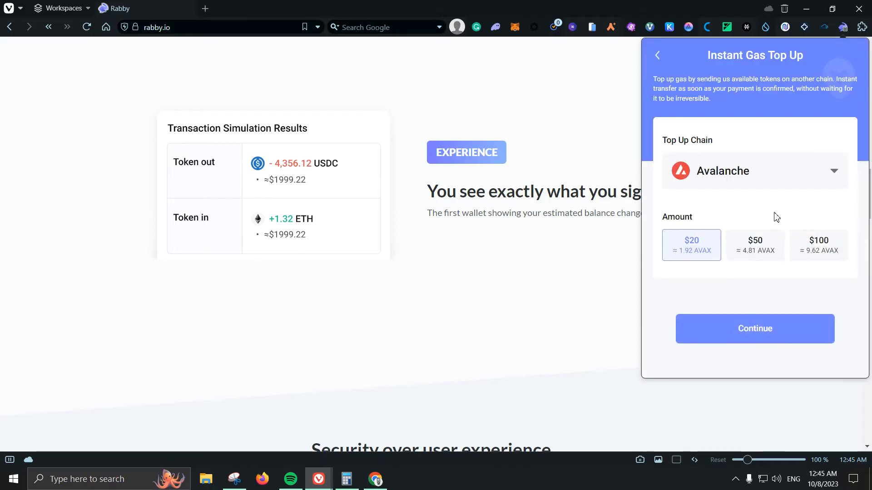
mouse_move(755, 195)
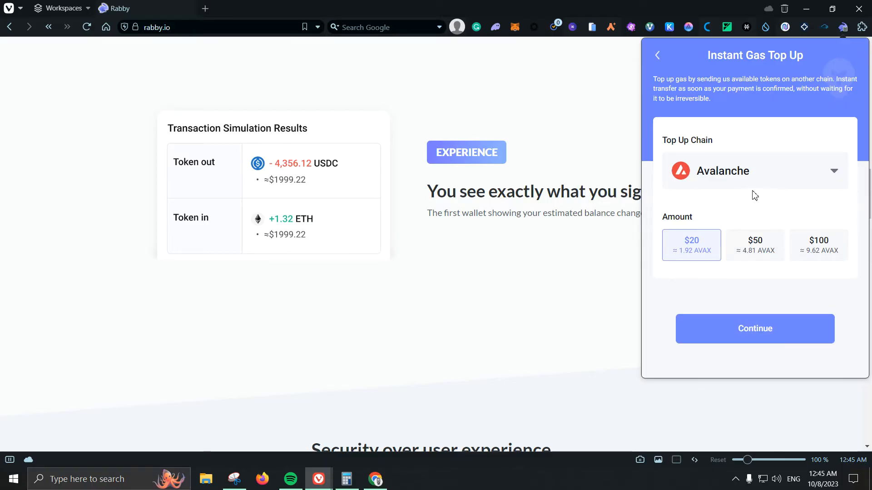
mouse_move(754, 211)
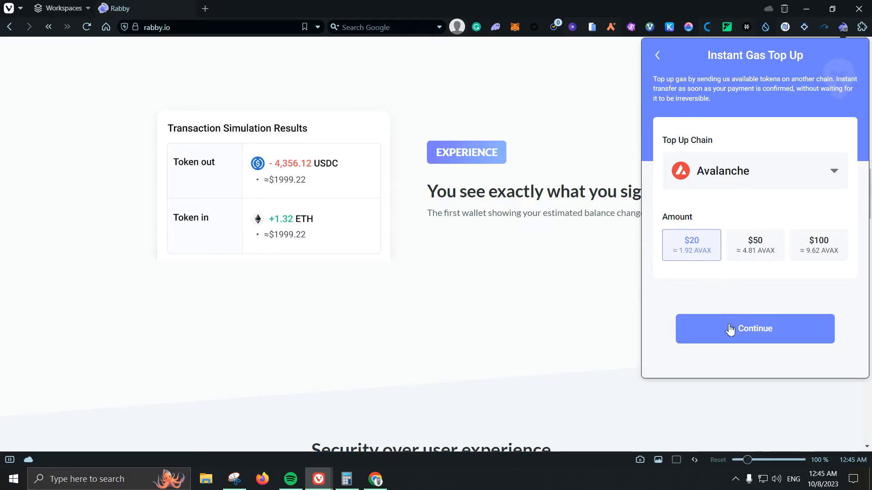
click(755, 328)
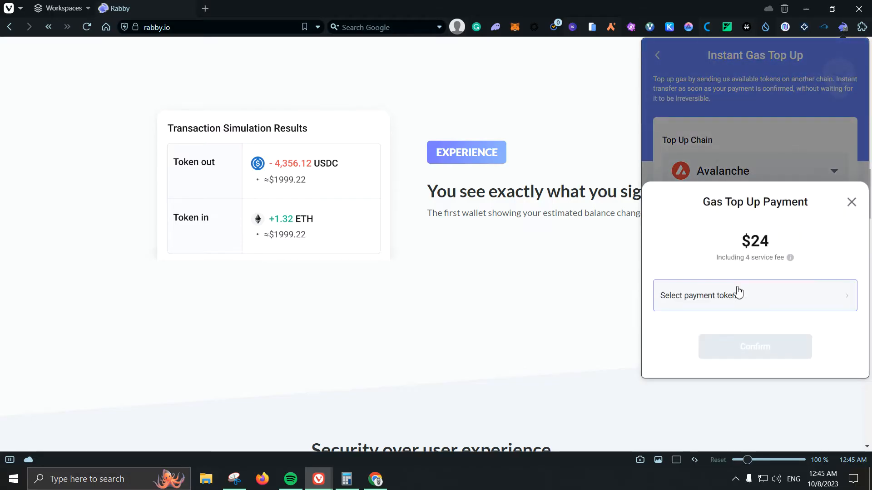
click(755, 295)
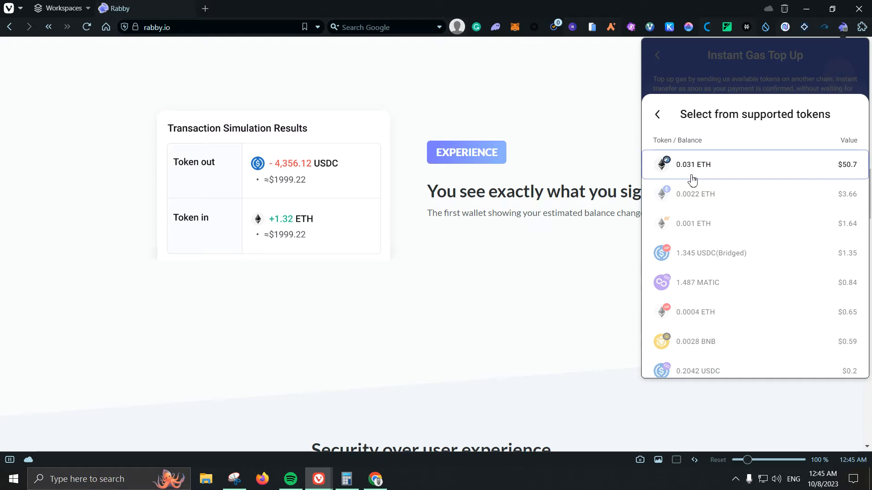
click(692, 164)
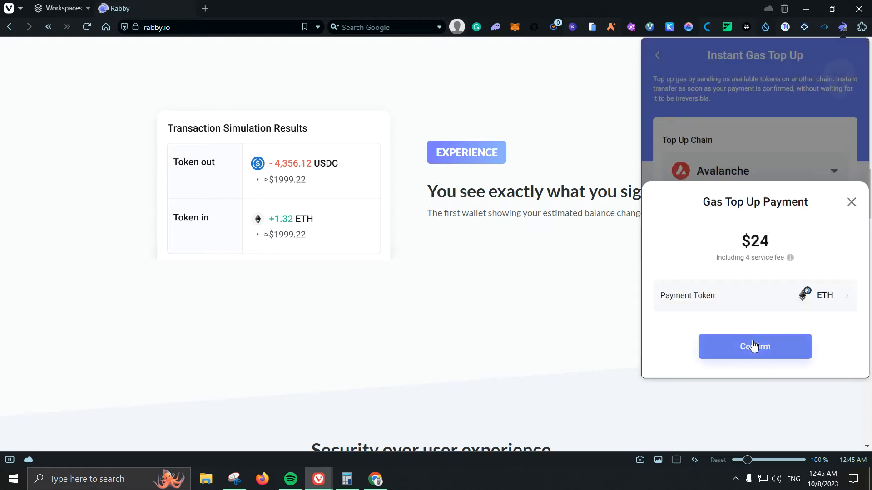
mouse_move(781, 268)
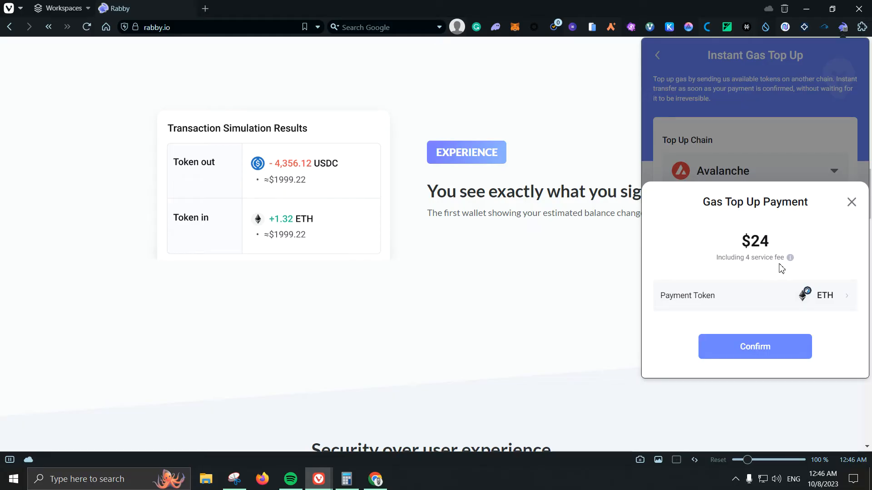
mouse_move(789, 258)
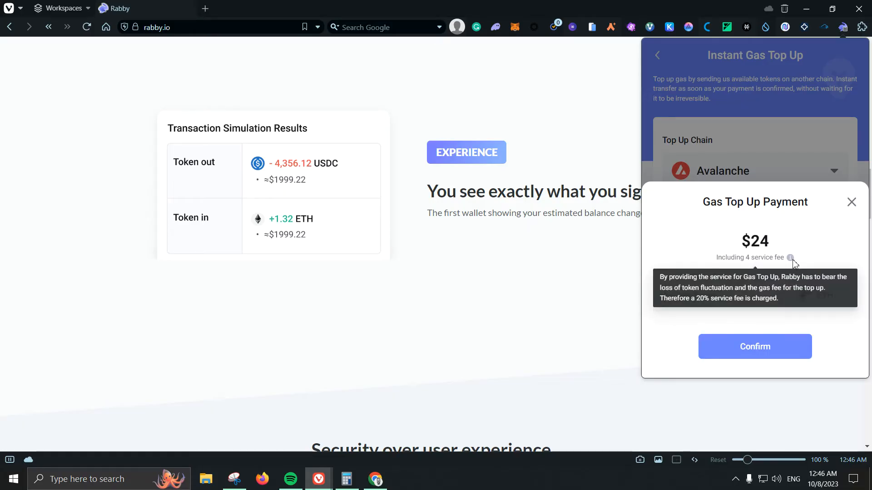
click(850, 201)
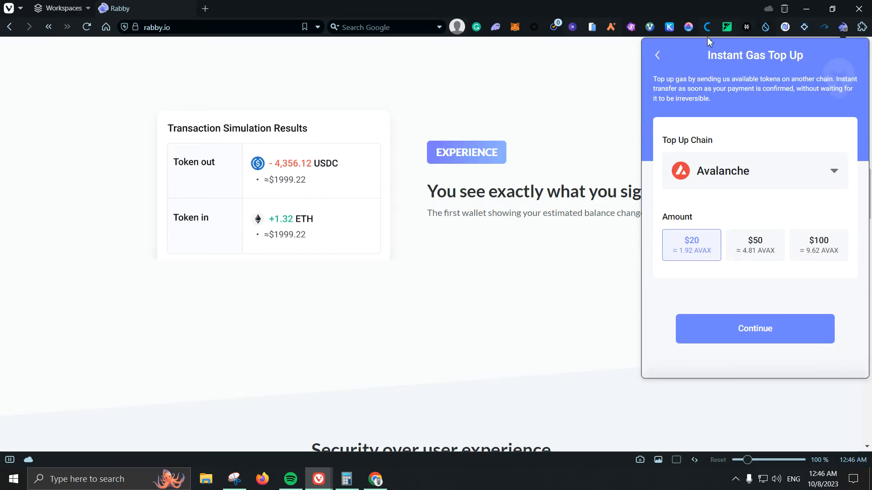
mouse_move(807, 62)
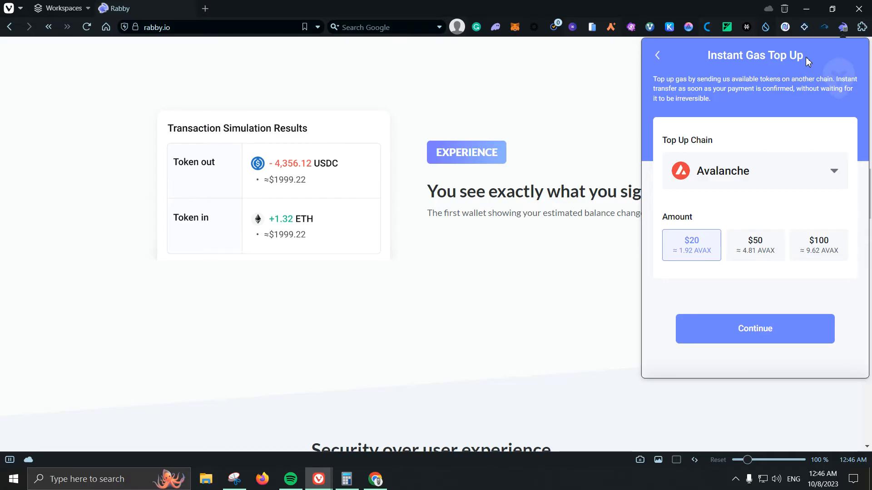
mouse_move(807, 132)
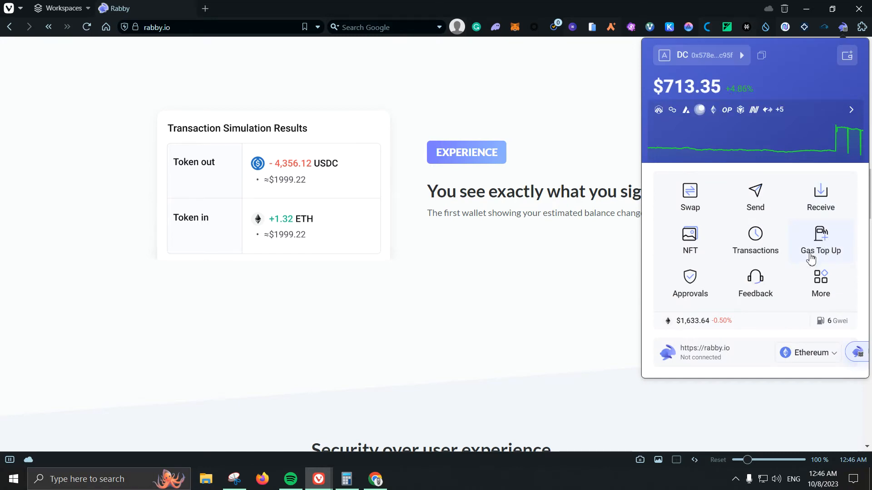
- In Approvals, tick the unknown 0x676f…e69b contract and start Revoke (1)
click(704, 283)
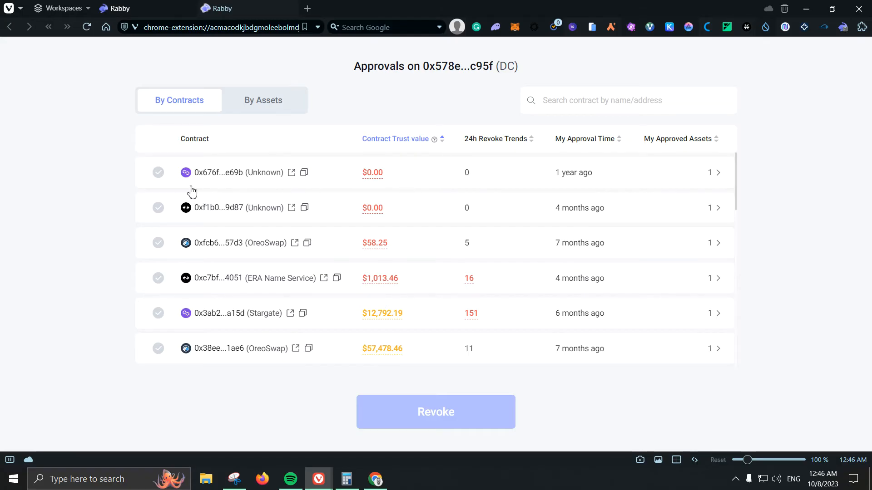
click(158, 172)
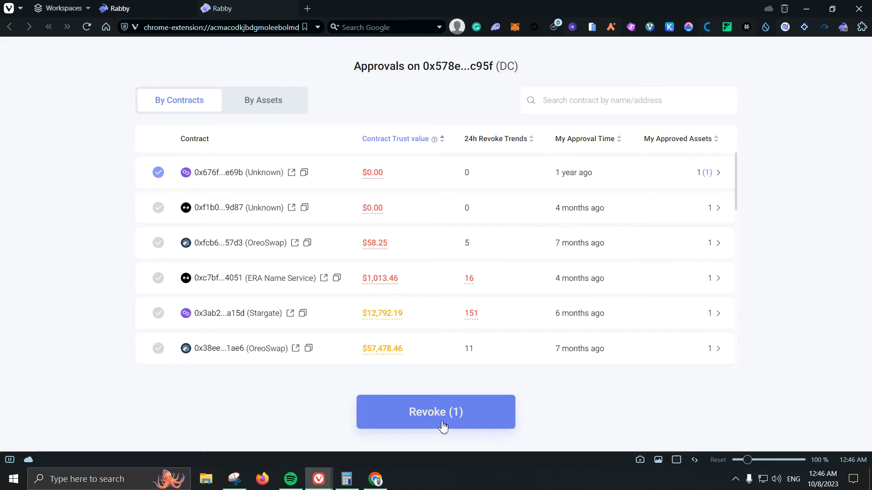
mouse_move(207, 216)
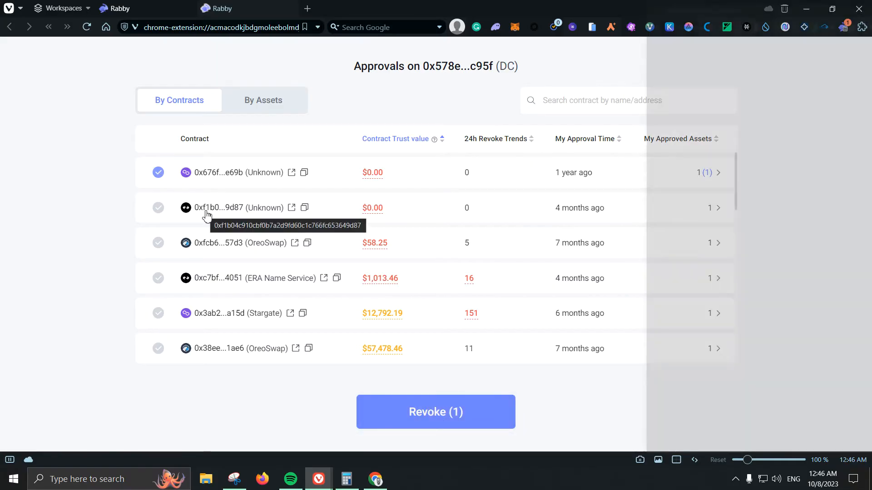
click(436, 412)
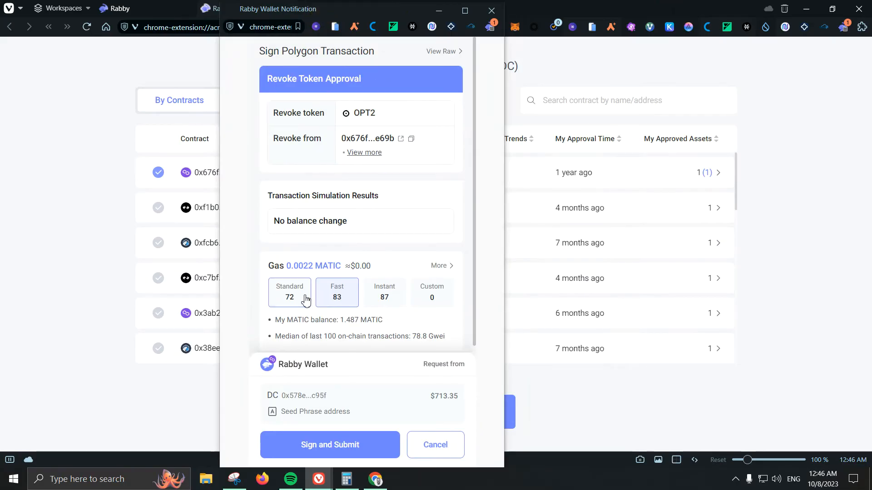
- Try Standard, Fast and Custom gas on the Polygon revoke, then cancel it unsigned
click(336, 291)
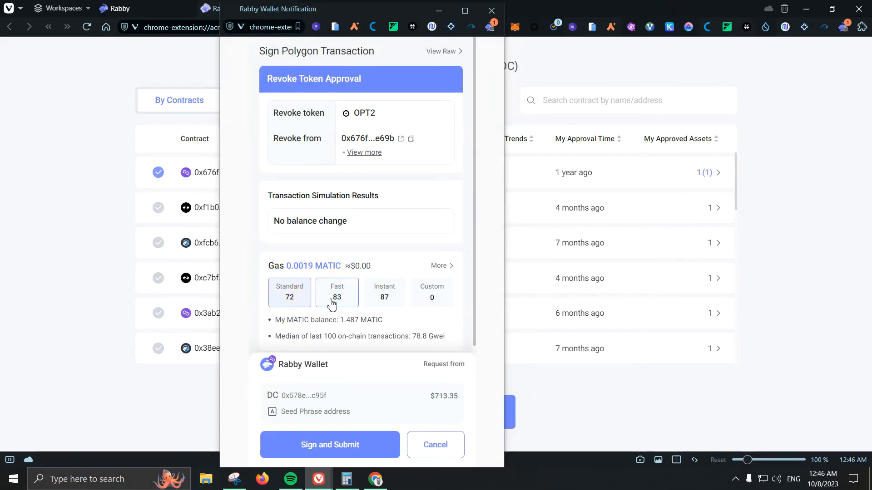
click(336, 292)
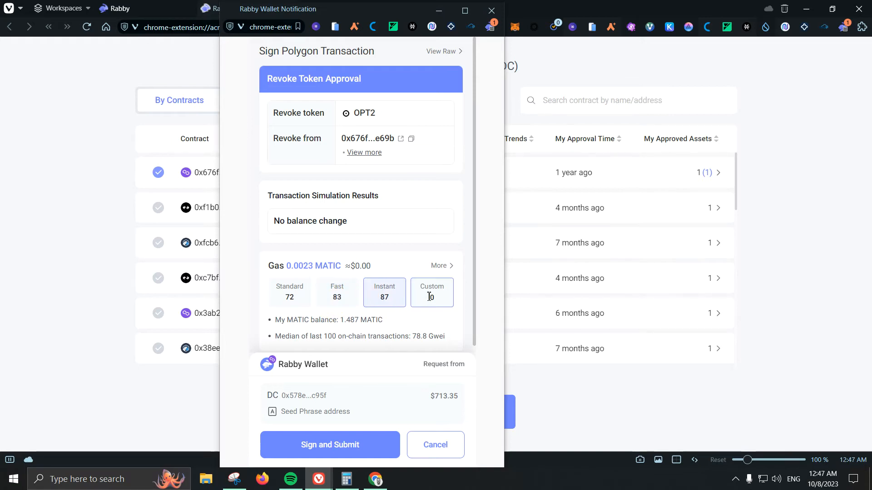
click(439, 266)
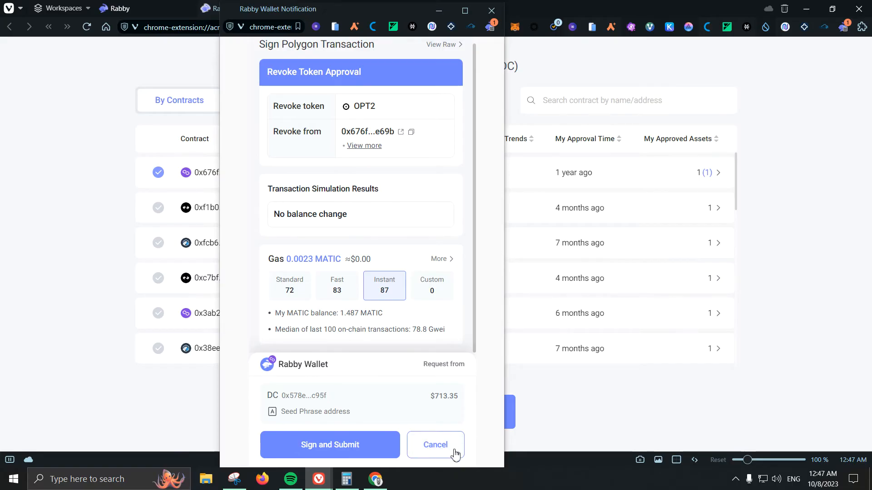
click(435, 445)
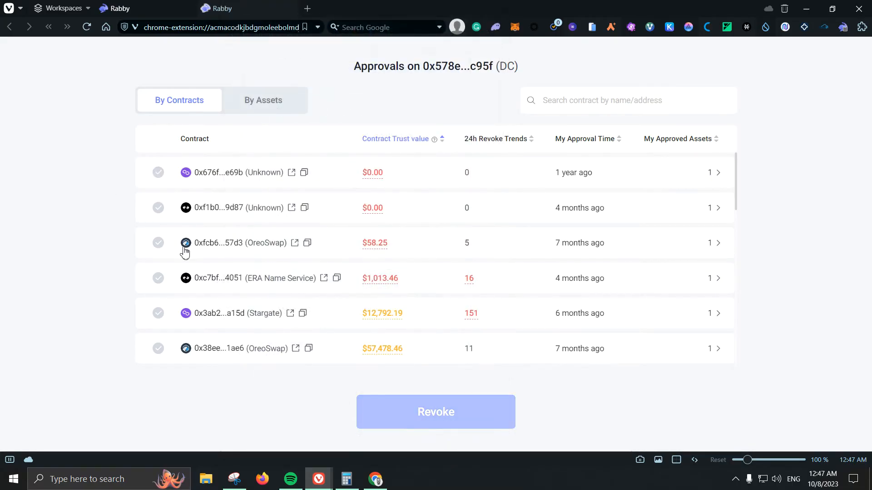
mouse_move(487, 231)
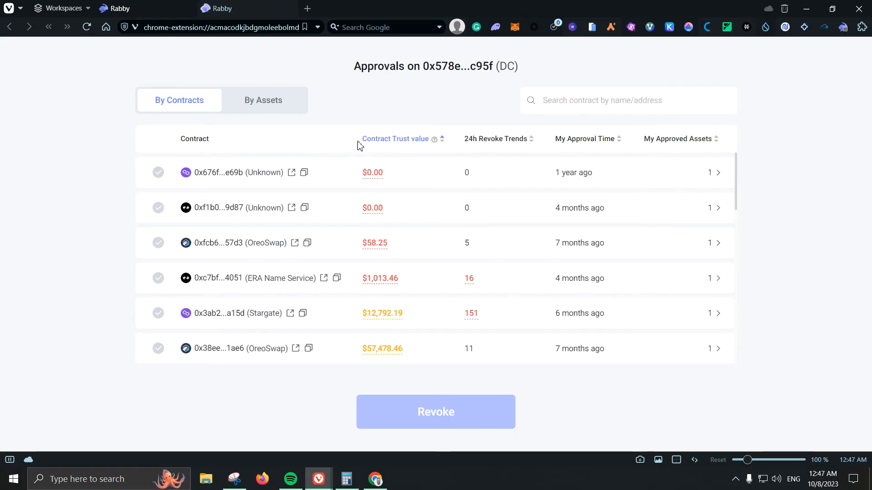
mouse_move(222, 307)
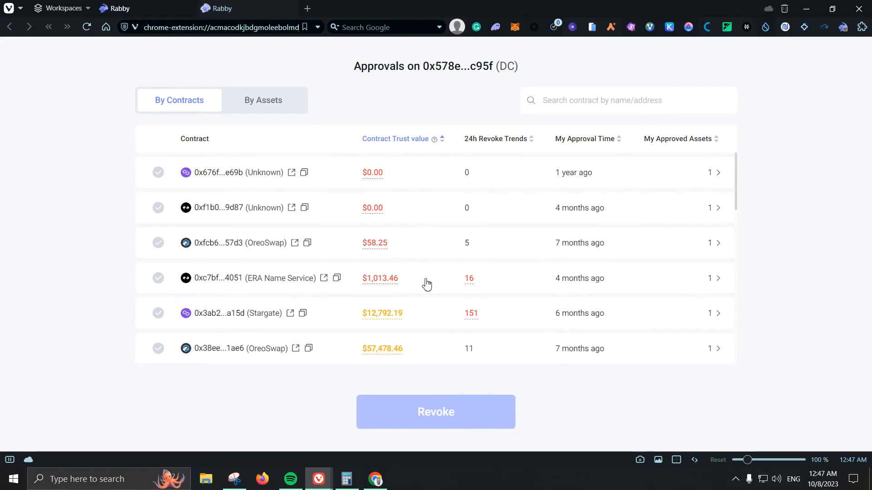
- View approvals By Assets, close the approvals page, and reopen the Rabby extension
click(262, 100)
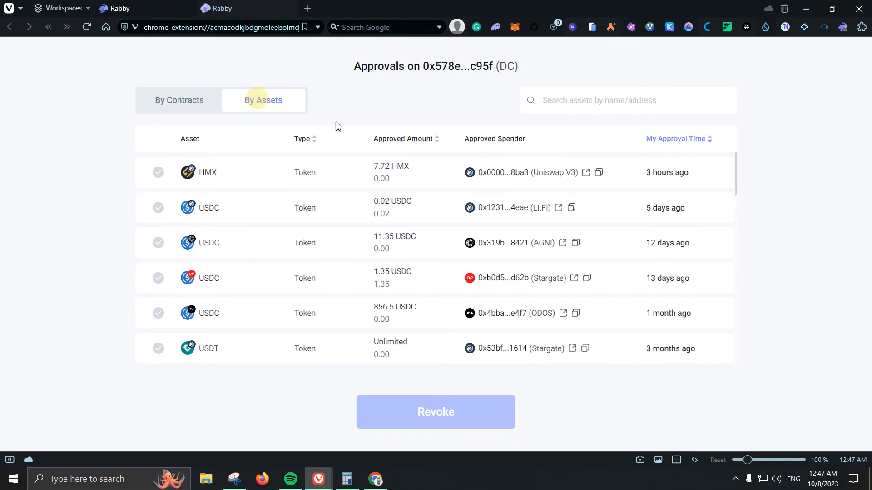
click(179, 100)
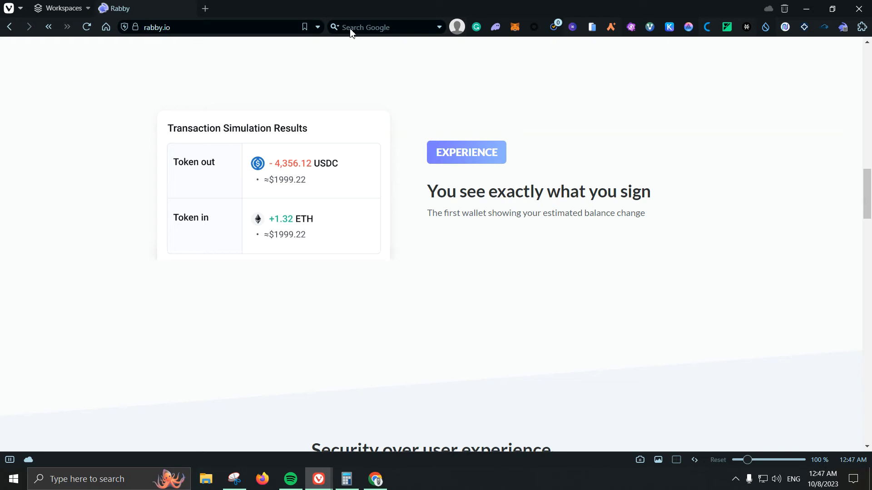
click(843, 27)
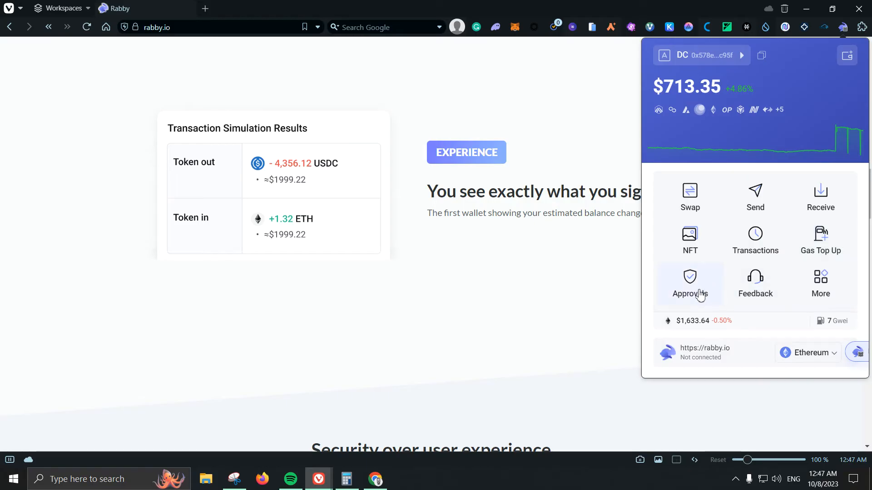
- Open Rabby's More menu with its extra features and settings
click(755, 285)
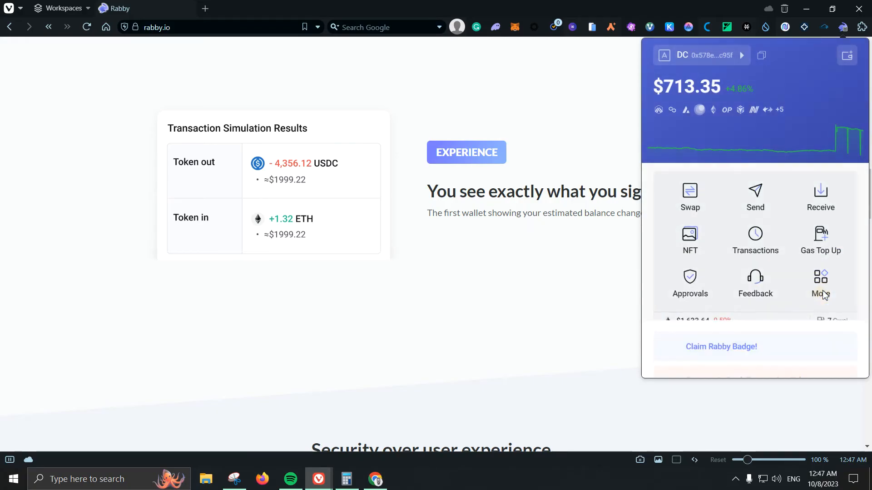
click(820, 283)
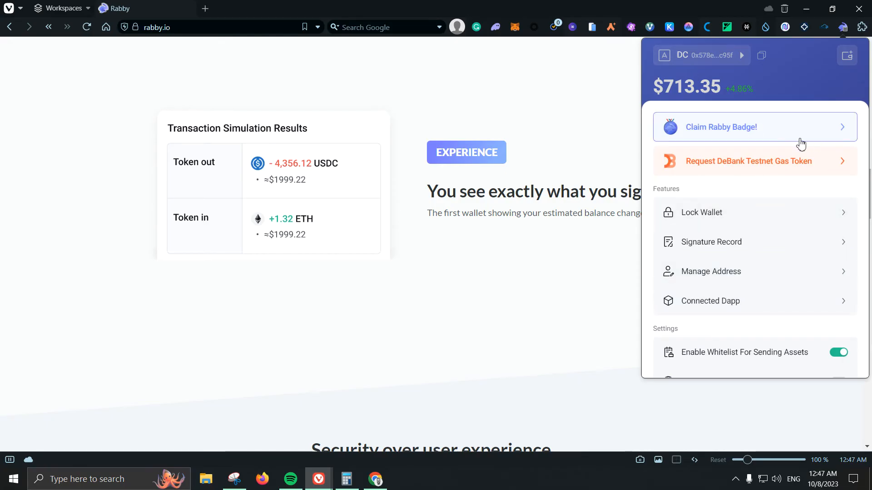
mouse_move(783, 166)
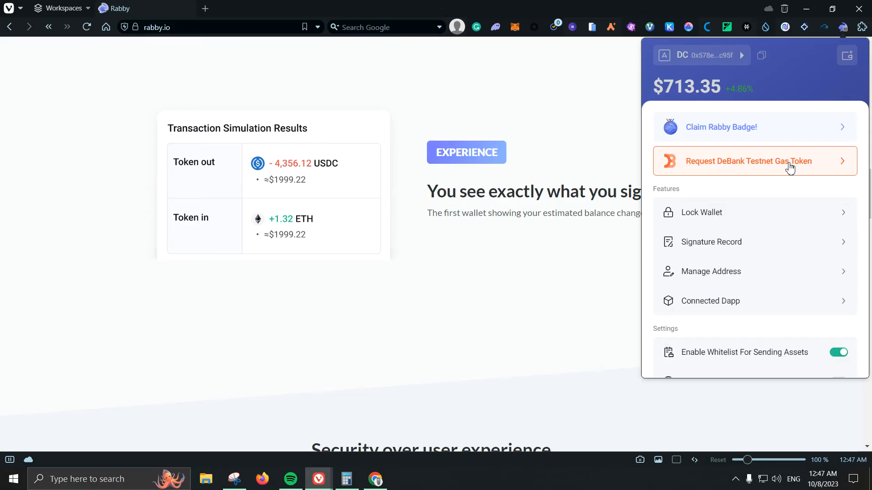
mouse_move(785, 173)
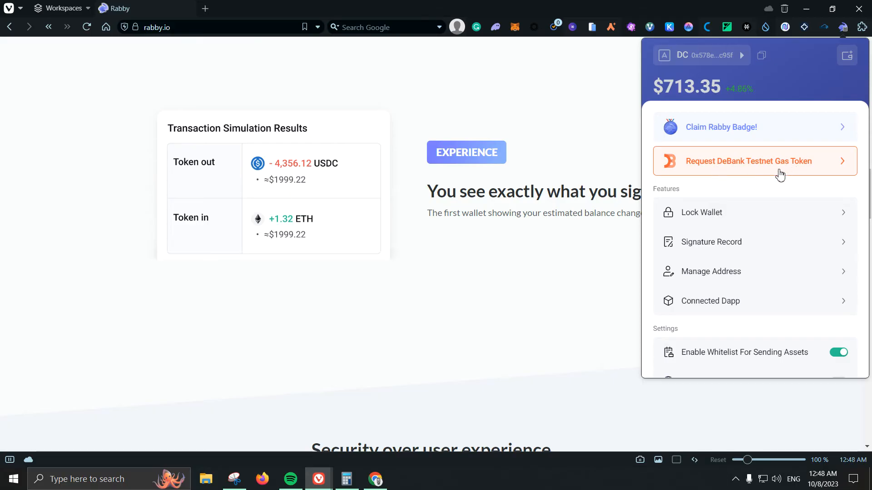
mouse_move(727, 213)
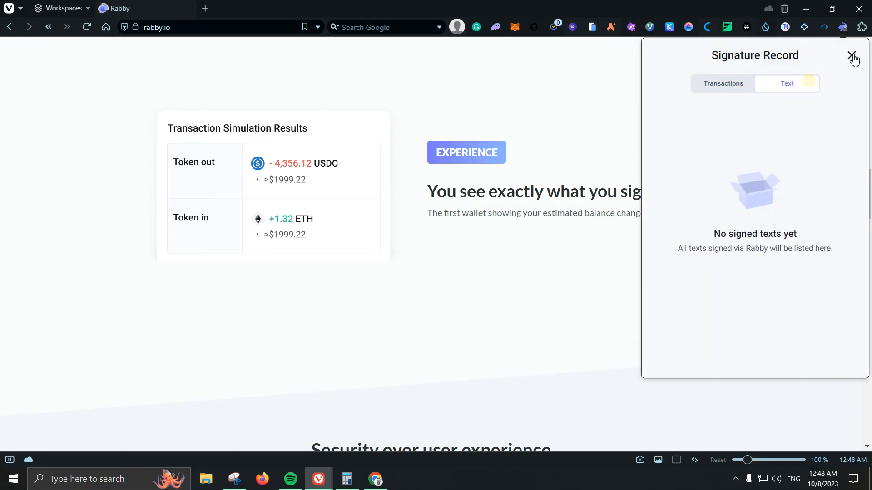
- Close Signature Record and view Manage Address's seed-phrase and private-key addresses
click(850, 55)
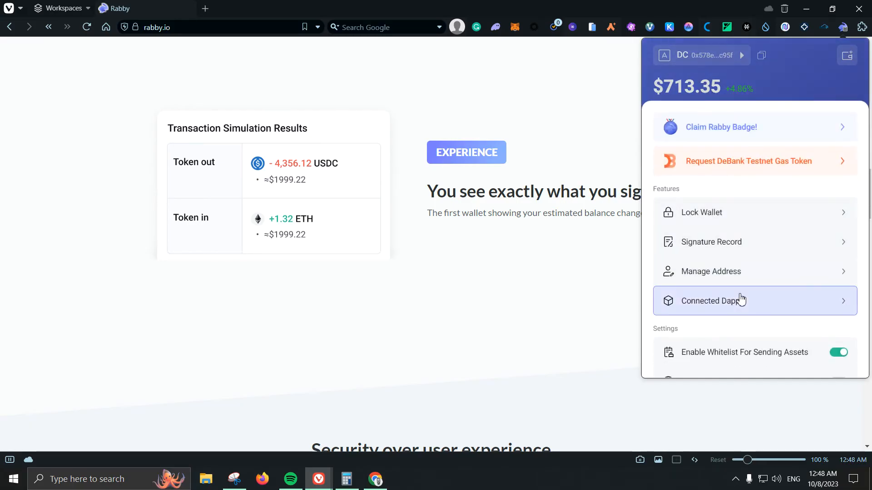
click(714, 271)
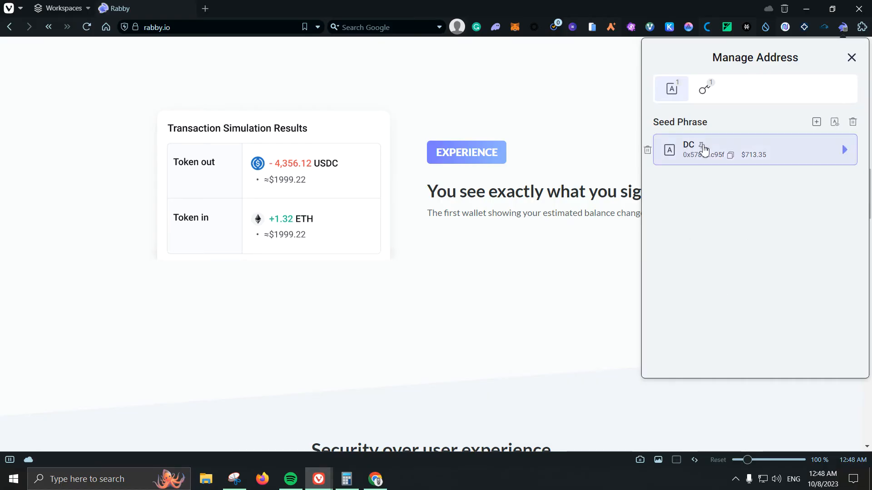
click(705, 89)
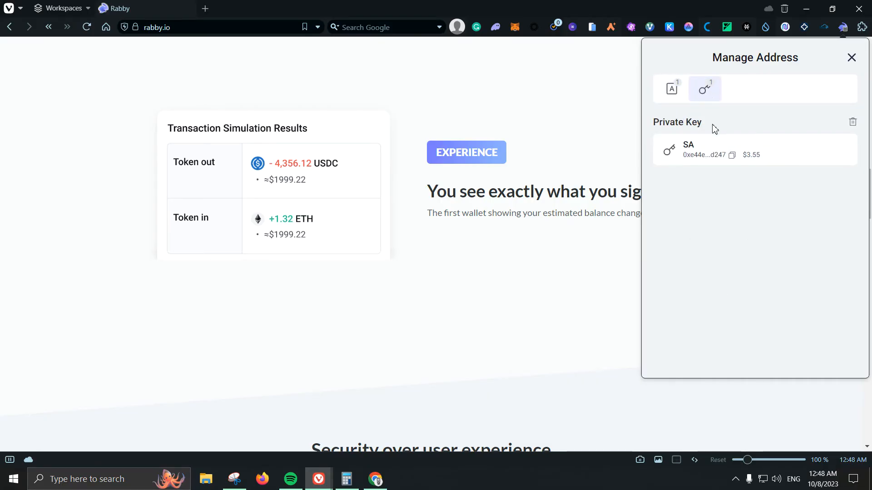
mouse_move(729, 203)
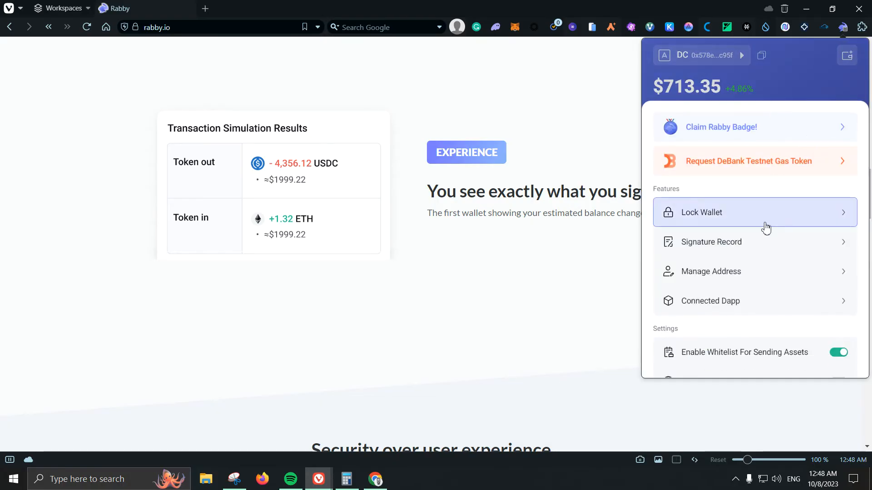
- Enable testnets, view testETH, CRUST and testUSDC balances, then scroll settings again
scroll(down, 3)
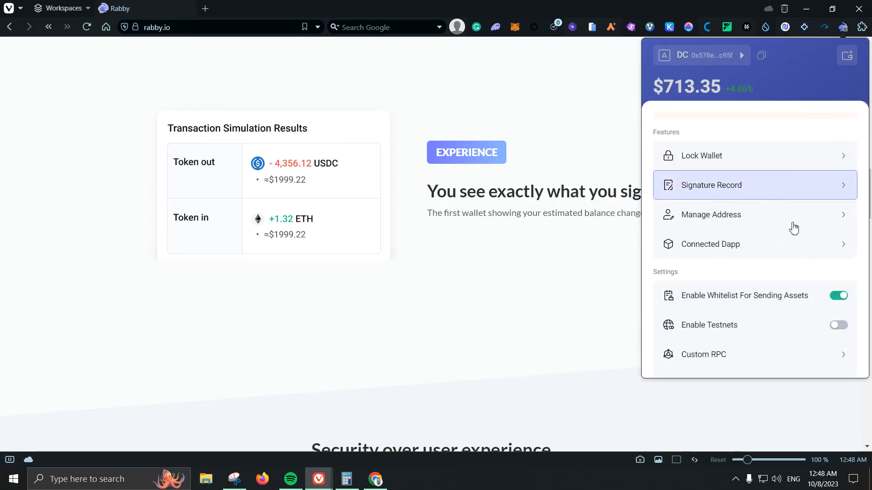
scroll(down, 3)
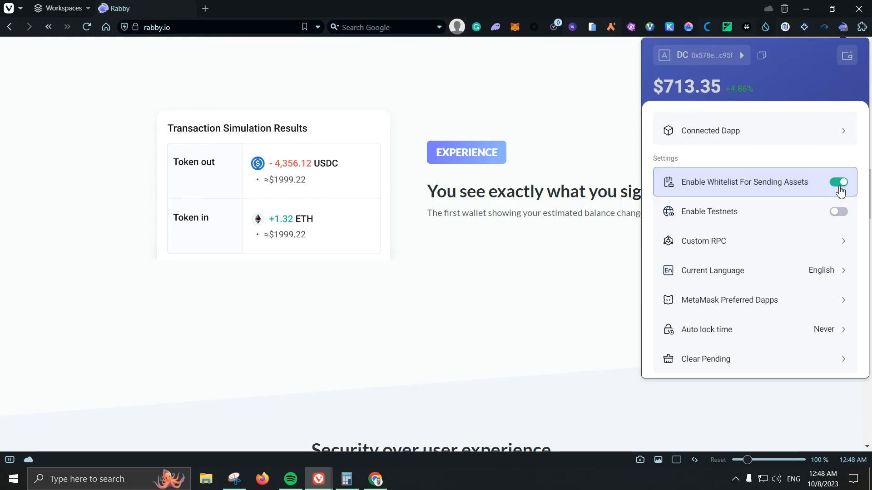
mouse_move(745, 213)
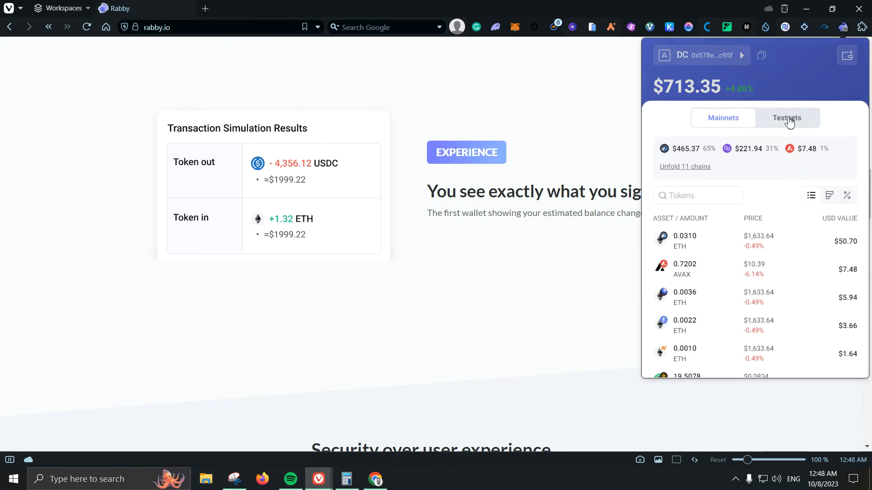
click(787, 118)
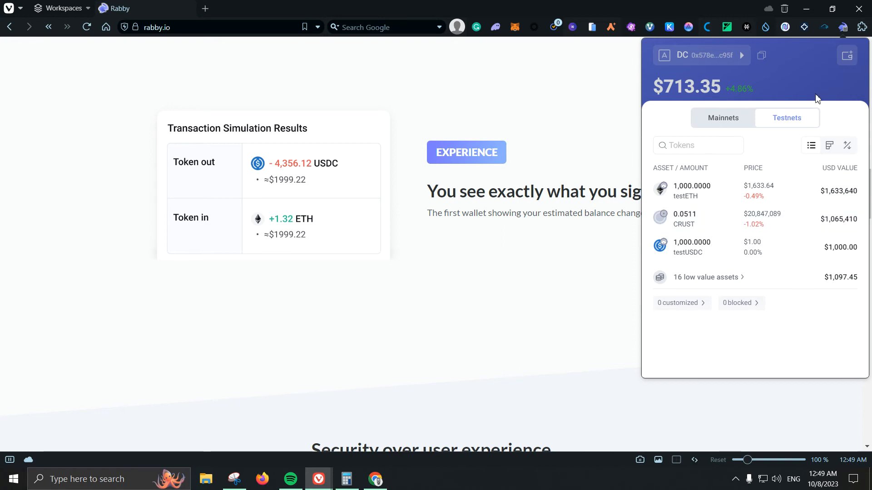
click(847, 54)
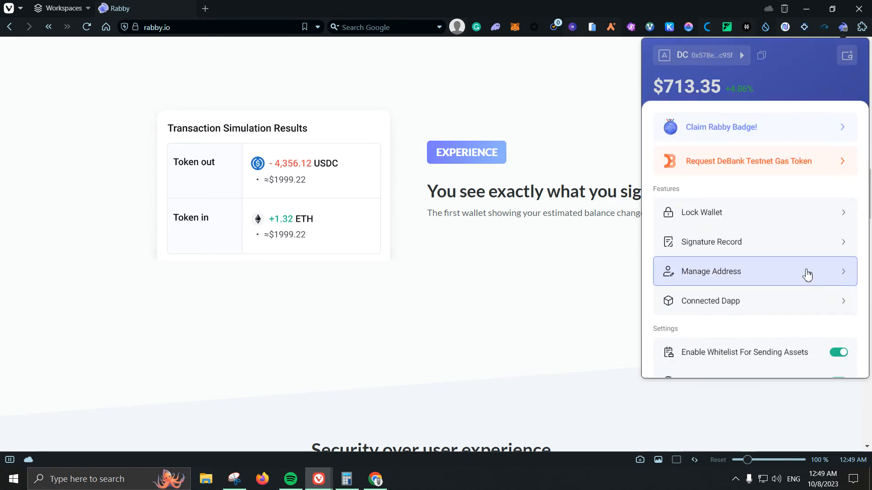
scroll(down, 3)
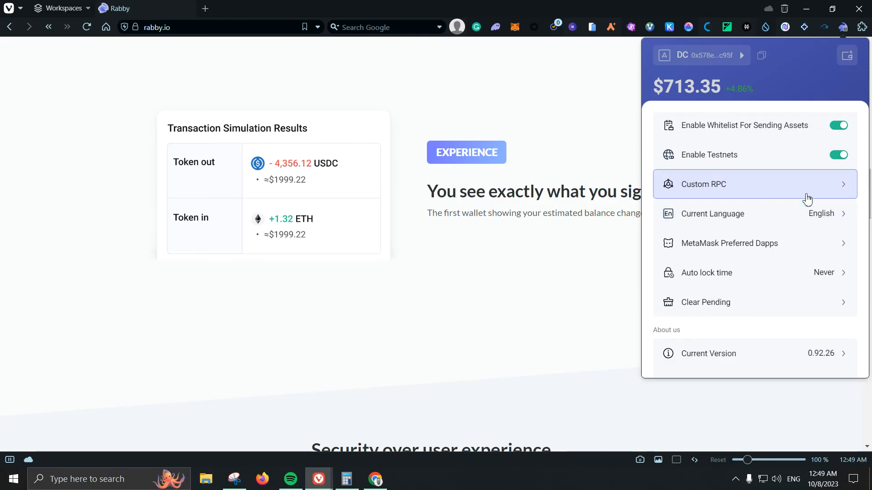
- Browse the interface languages such as Español, Français and Русский, keeping English
click(754, 213)
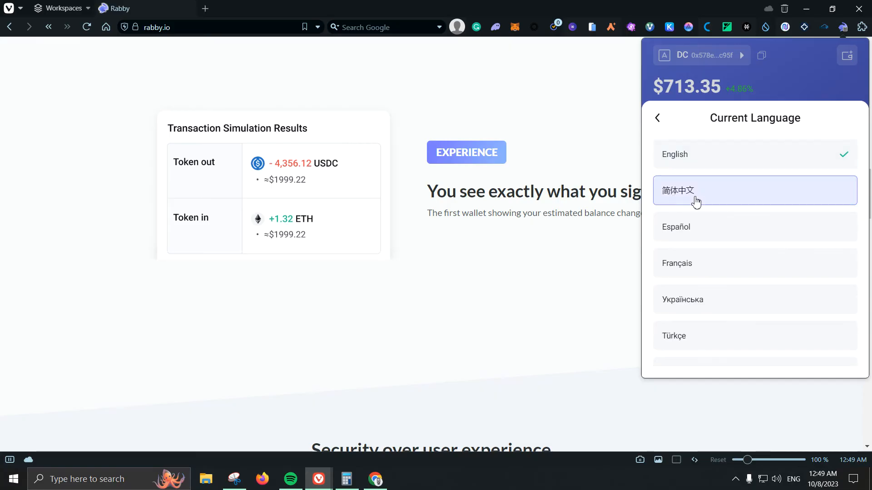
mouse_move(671, 201)
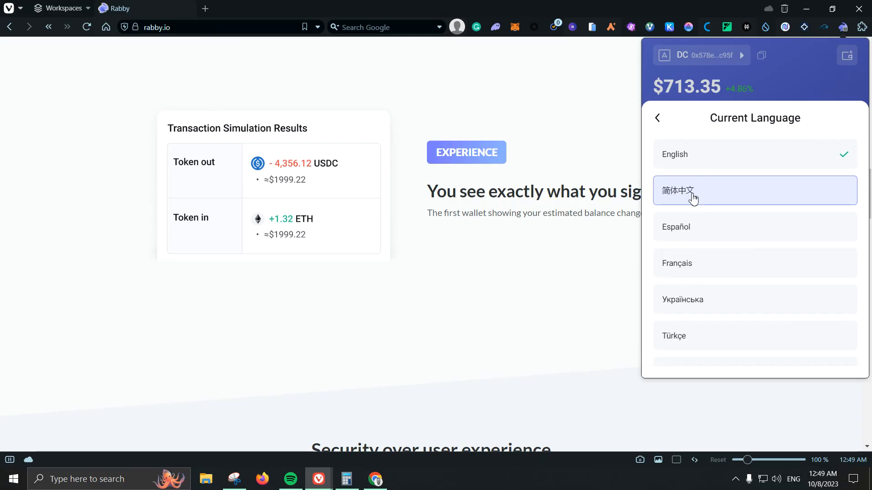
mouse_move(688, 236)
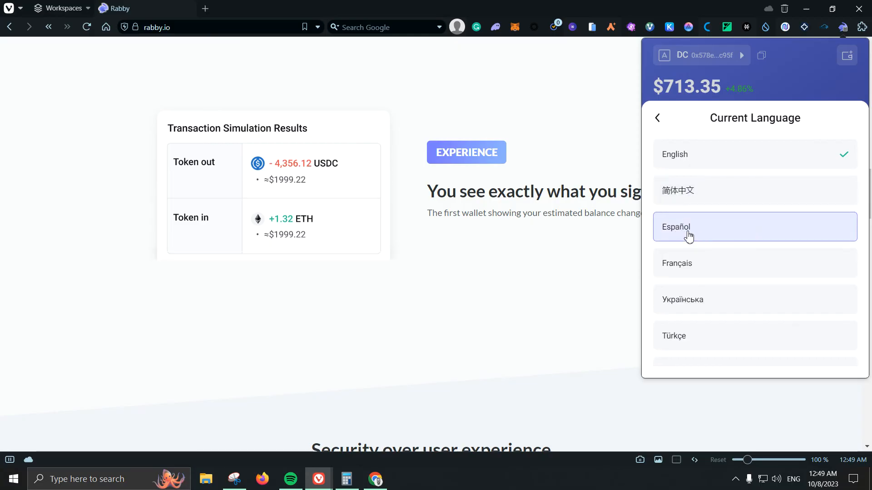
mouse_move(712, 263)
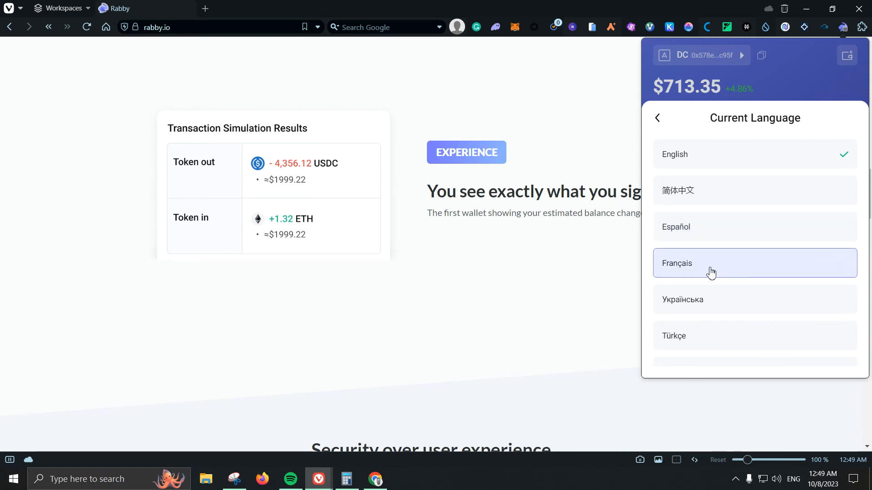
mouse_move(735, 284)
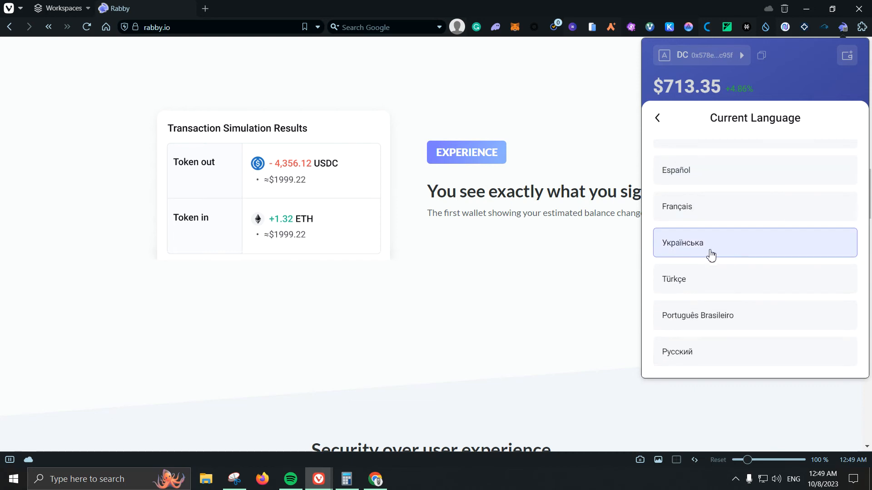
mouse_move(678, 292)
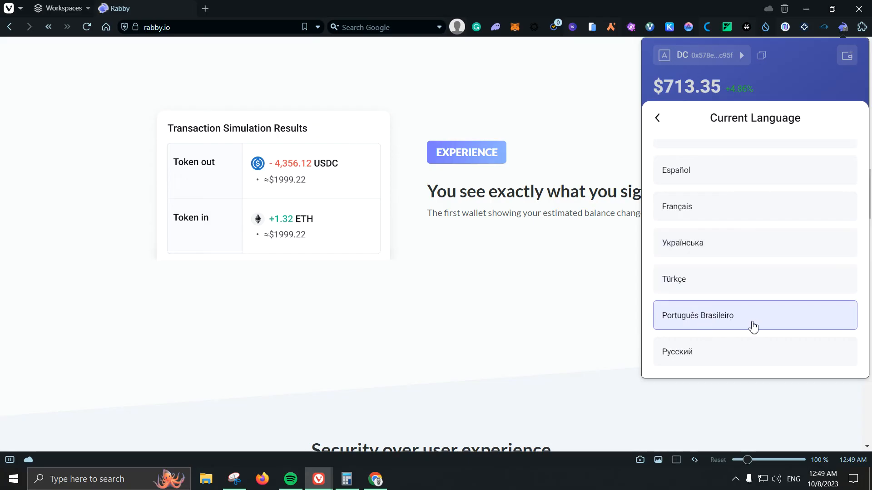
mouse_move(677, 351)
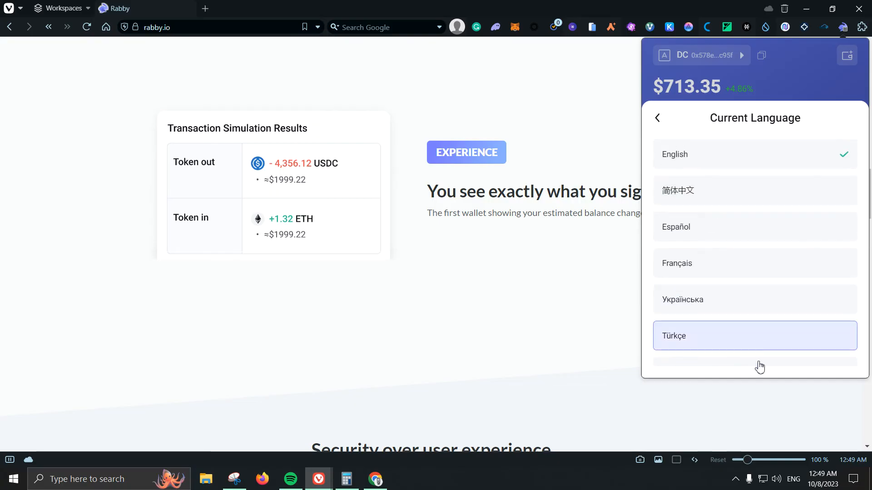
scroll(down, 3)
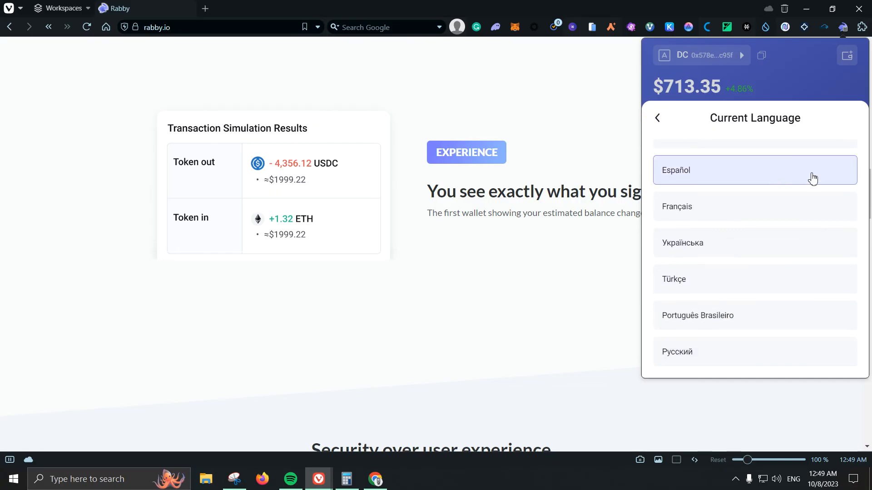
- Go back to More and check that MetaMask Preferred Dapps lists no dapps
click(657, 118)
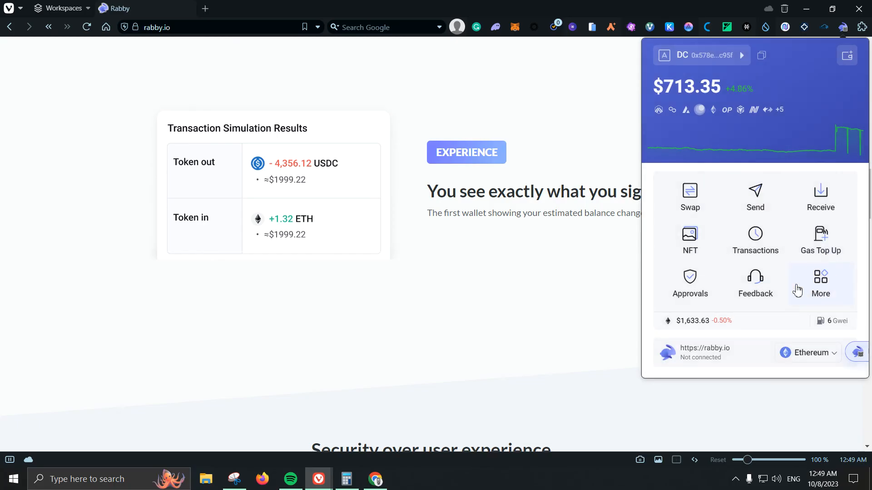
click(819, 283)
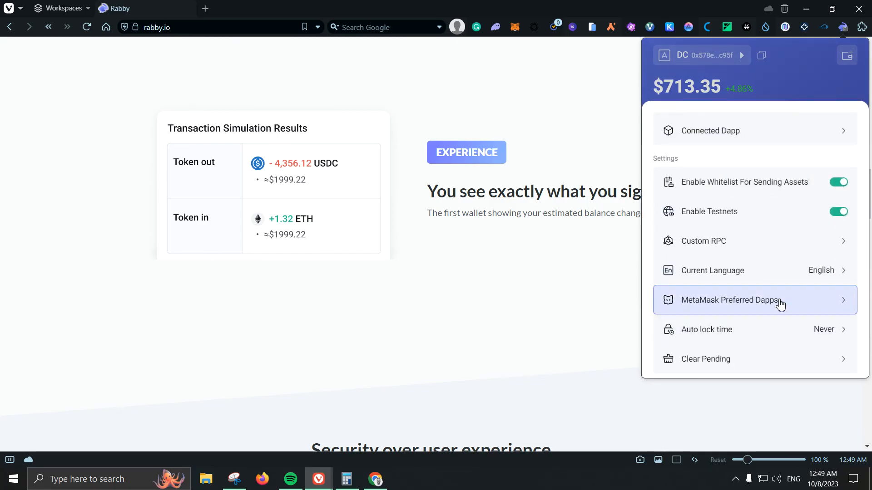
click(730, 300)
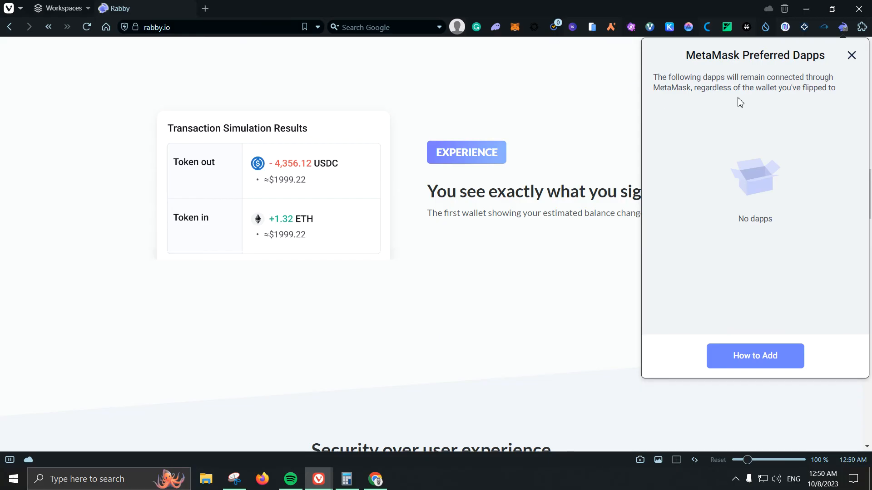
mouse_move(820, 98)
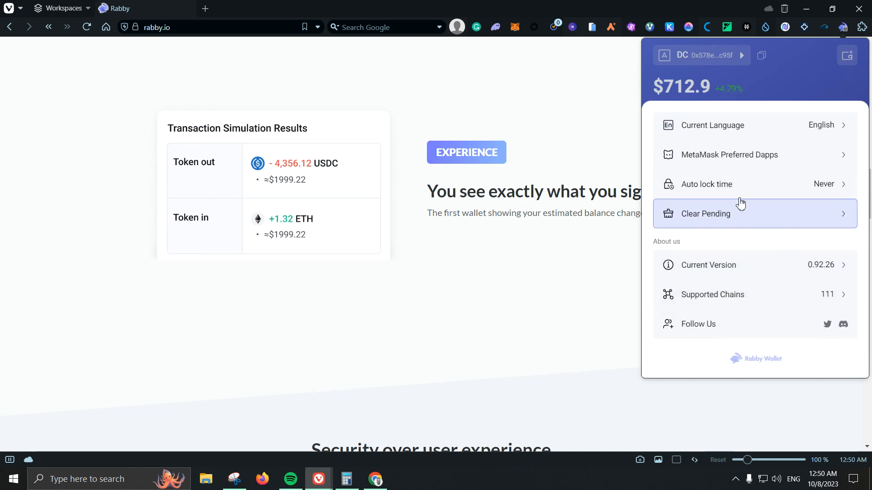
mouse_move(764, 184)
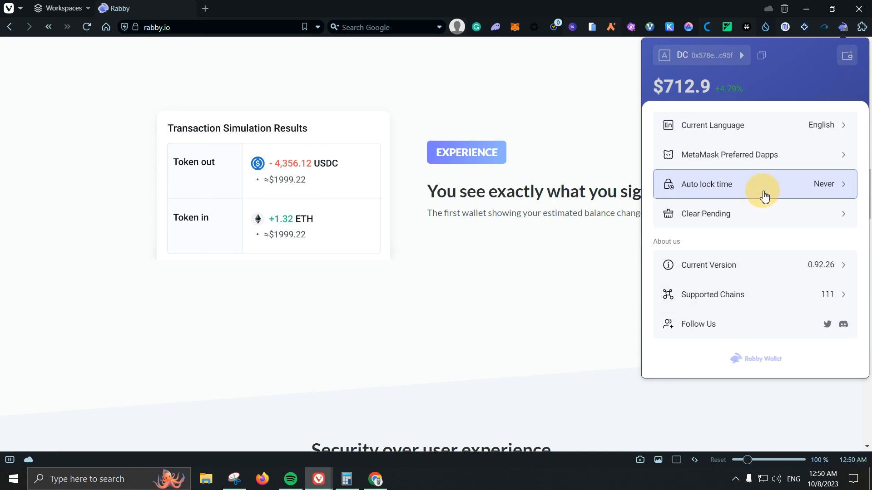
- Review the auto lock time options and return, leaving it at Never
click(754, 184)
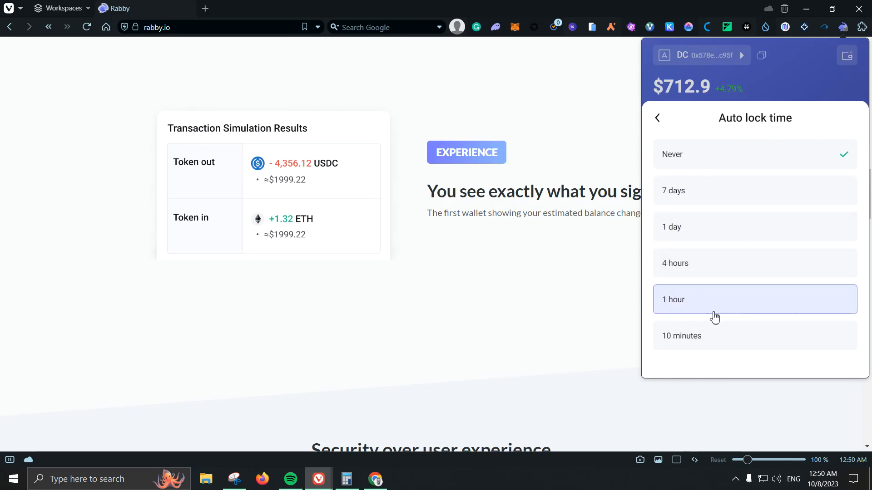
mouse_move(718, 336)
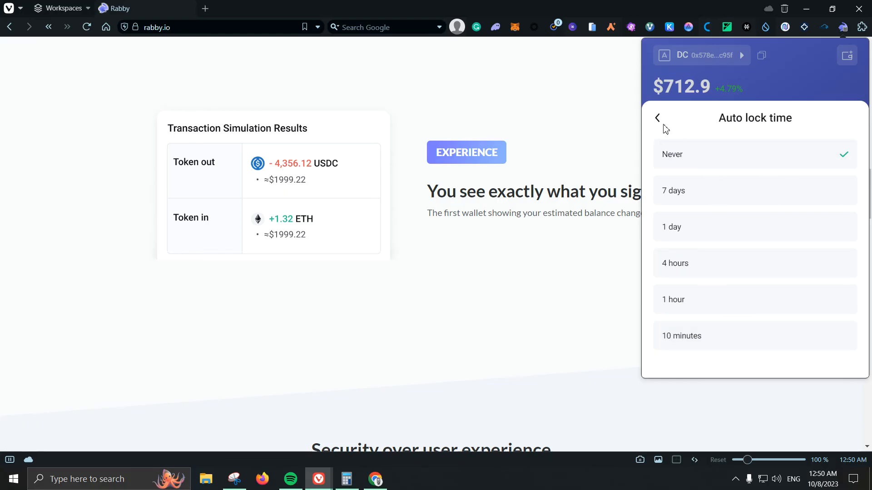
click(657, 118)
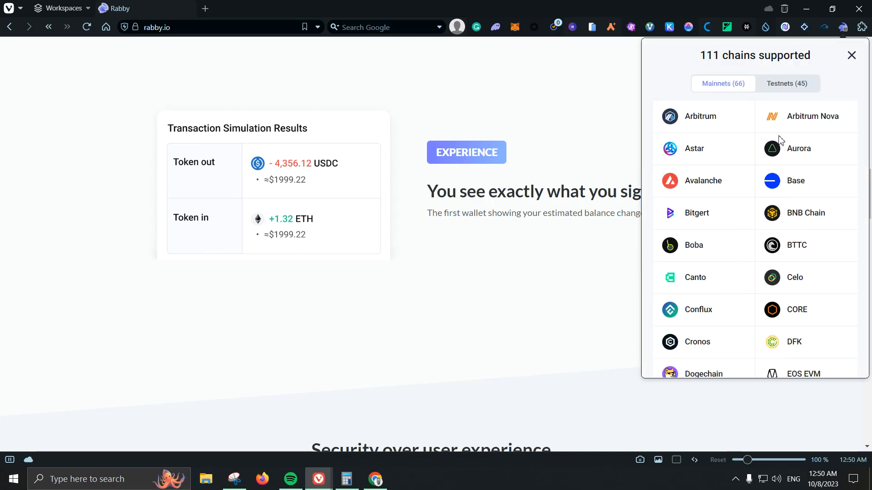
mouse_move(776, 98)
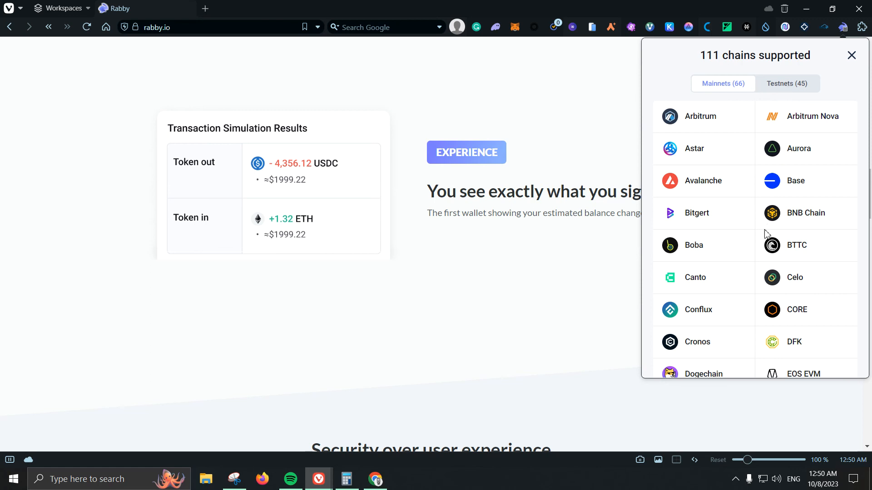
mouse_move(851, 67)
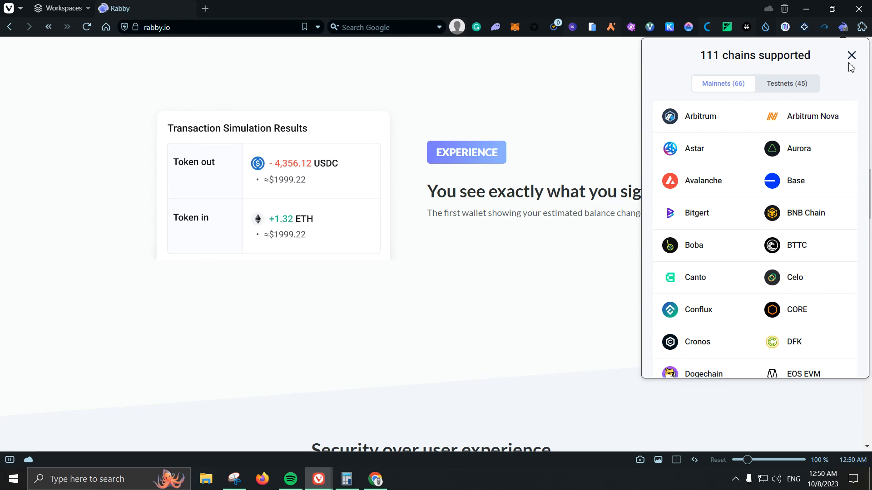
- Close the chains list, flip rabby.io to MetaMask, then flip back to Rabby
click(850, 55)
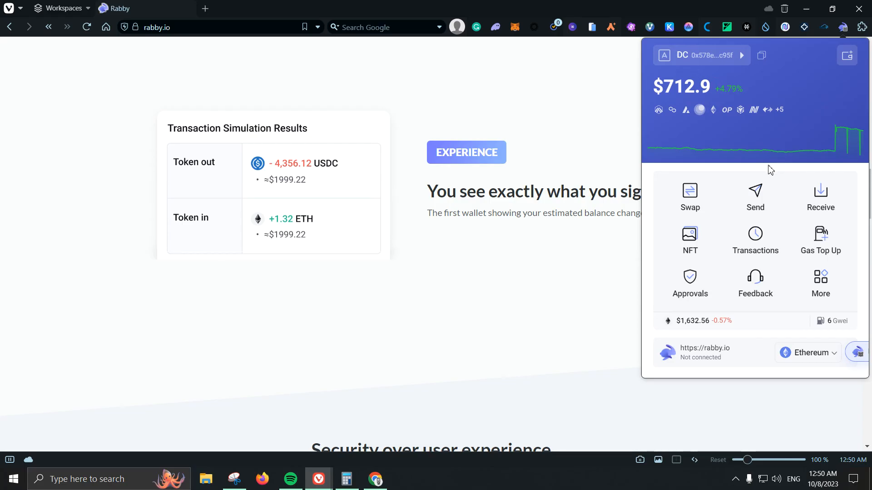
mouse_move(755, 241)
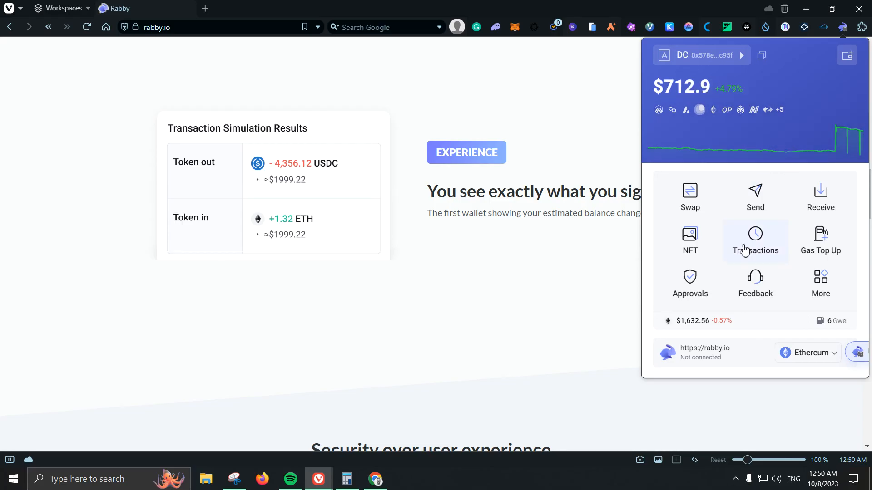
mouse_move(755, 284)
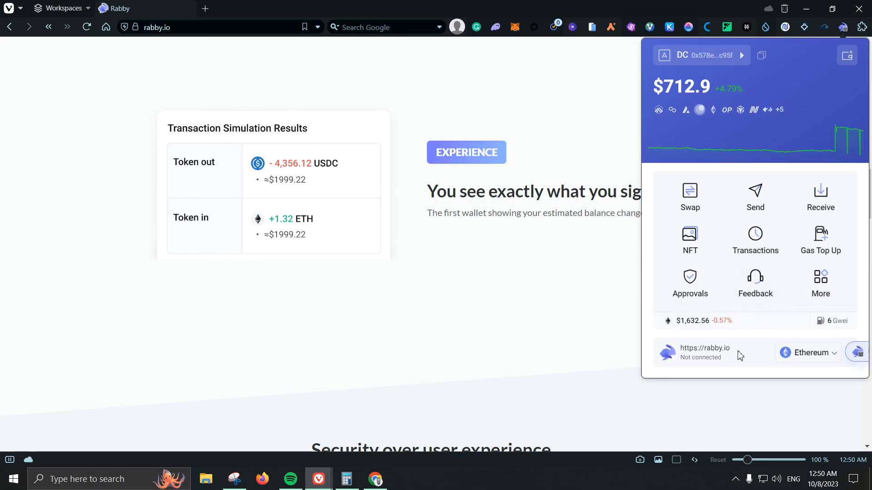
mouse_move(704, 357)
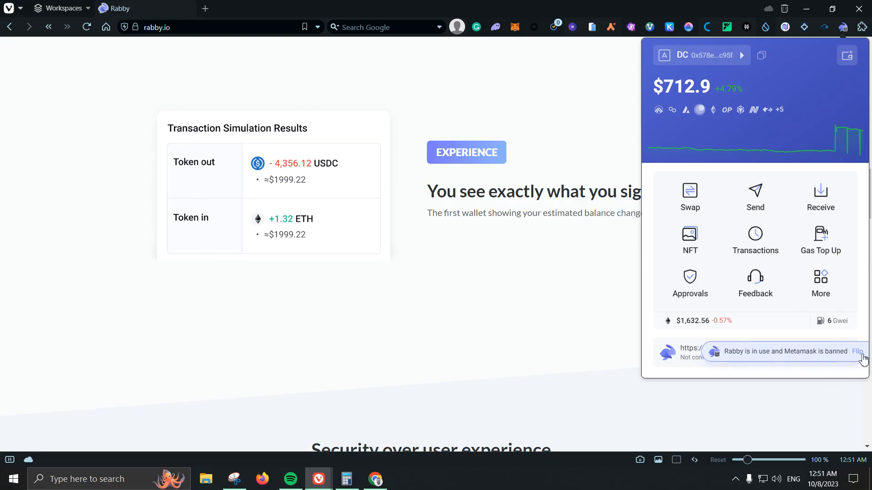
click(857, 351)
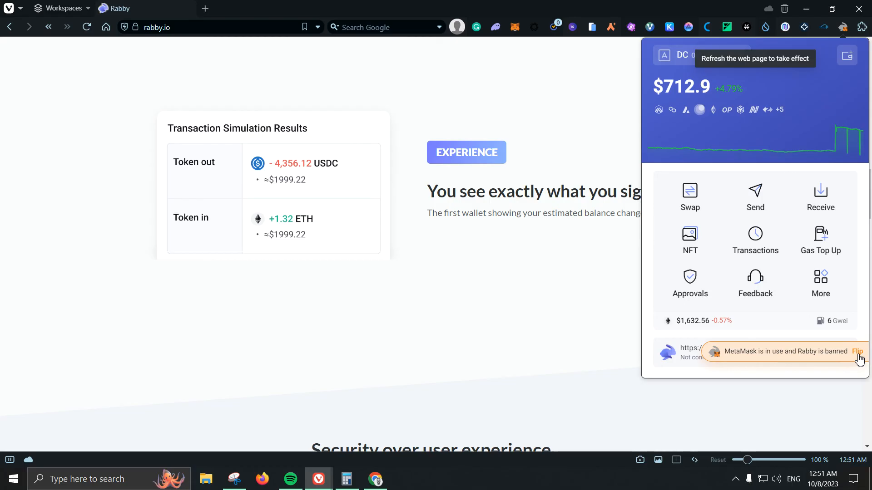
click(858, 352)
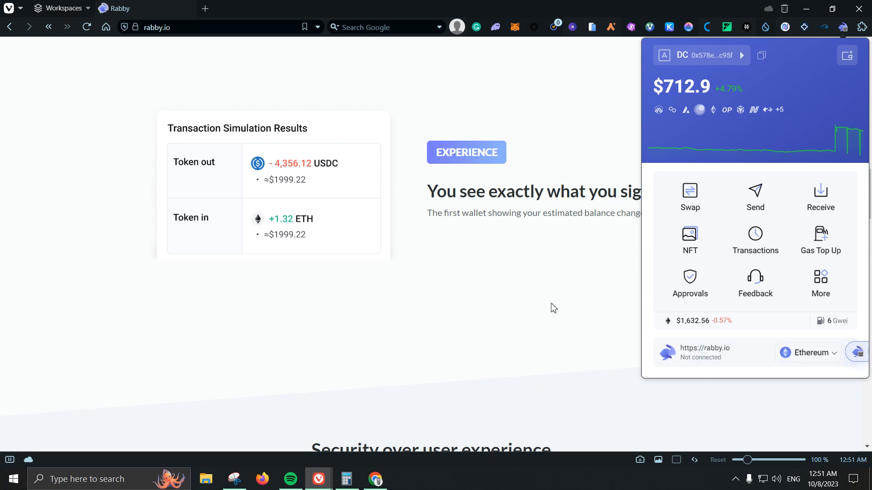
mouse_move(711, 316)
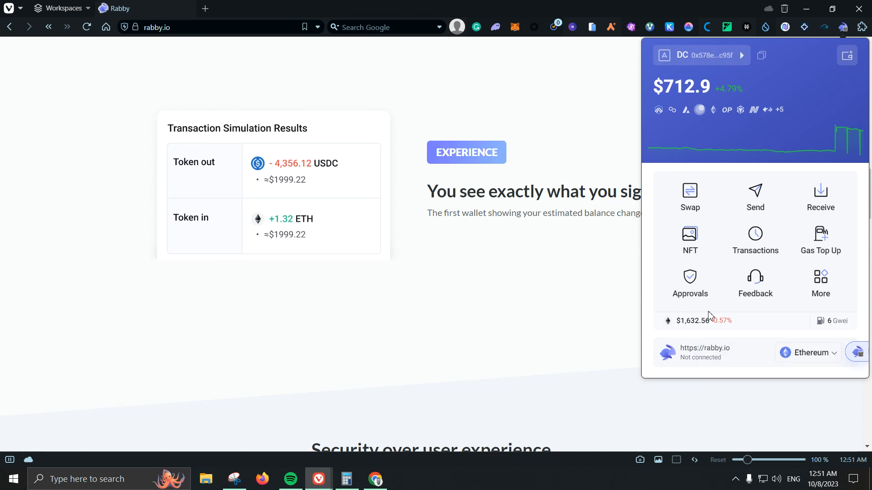
- Lock the wallet from the More menu, leaving it on the password screen
click(819, 283)
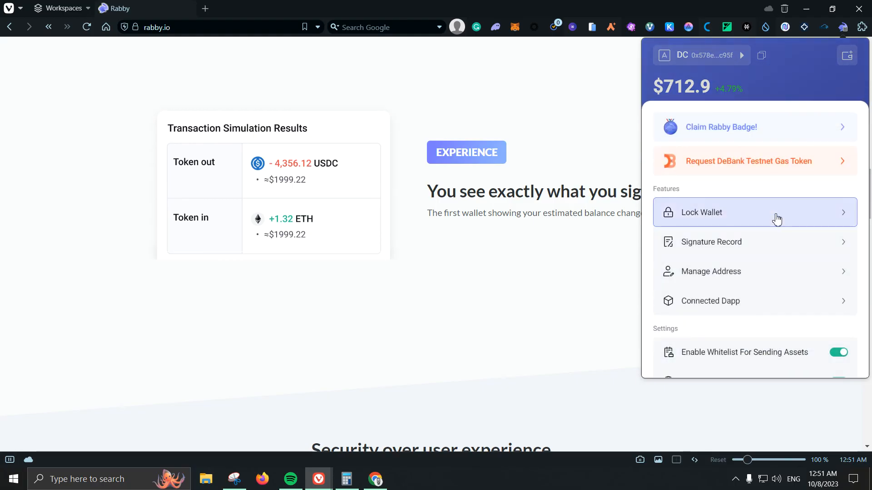
click(701, 213)
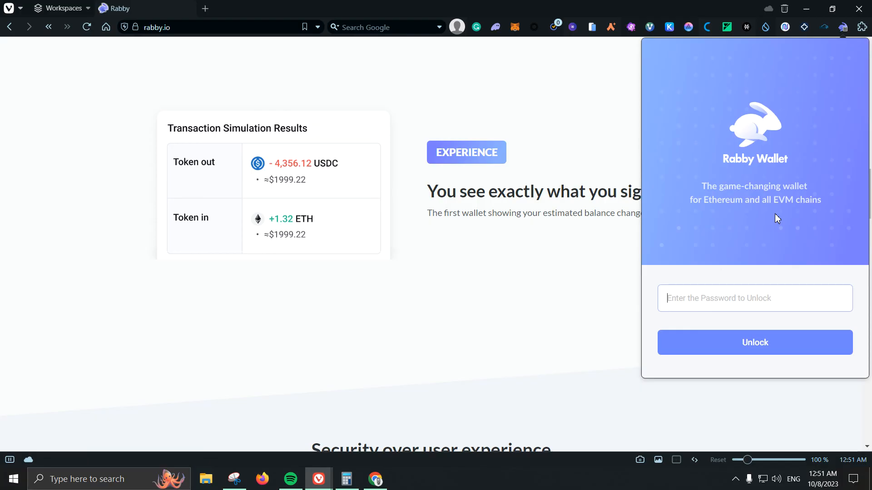
mouse_move(611, 265)
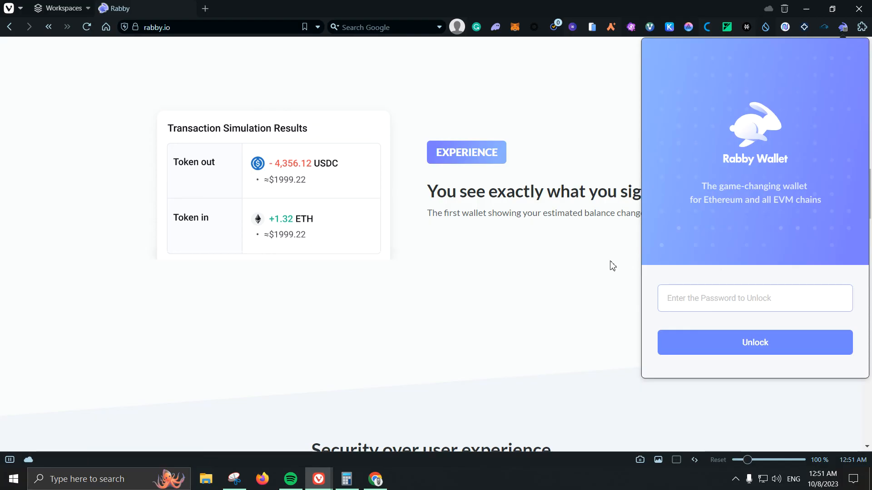
scroll(down, 3)
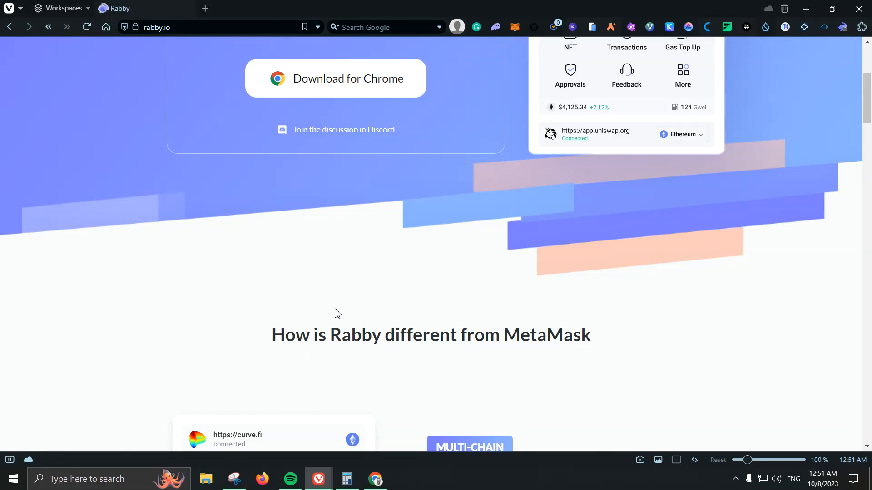
mouse_move(333, 312)
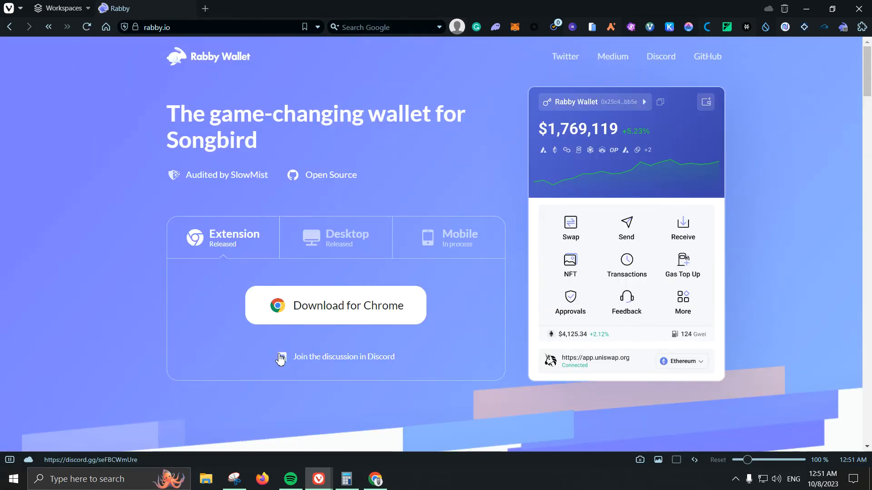
mouse_move(195, 344)
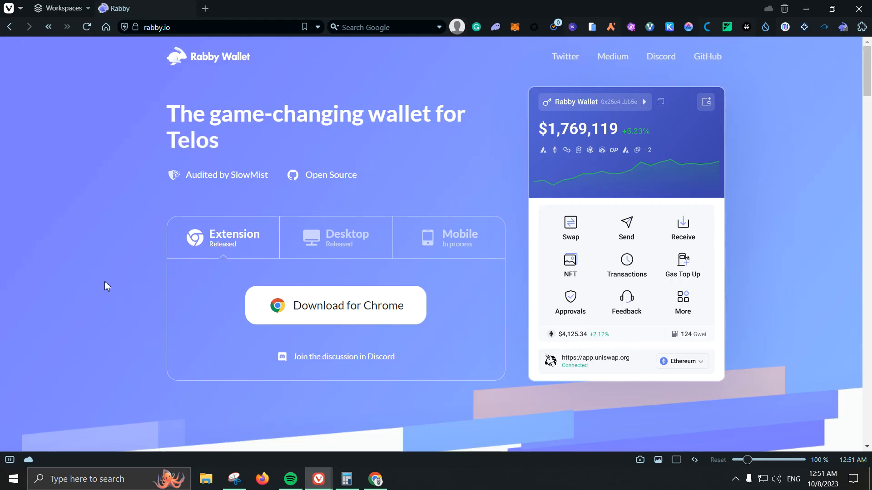
mouse_move(122, 192)
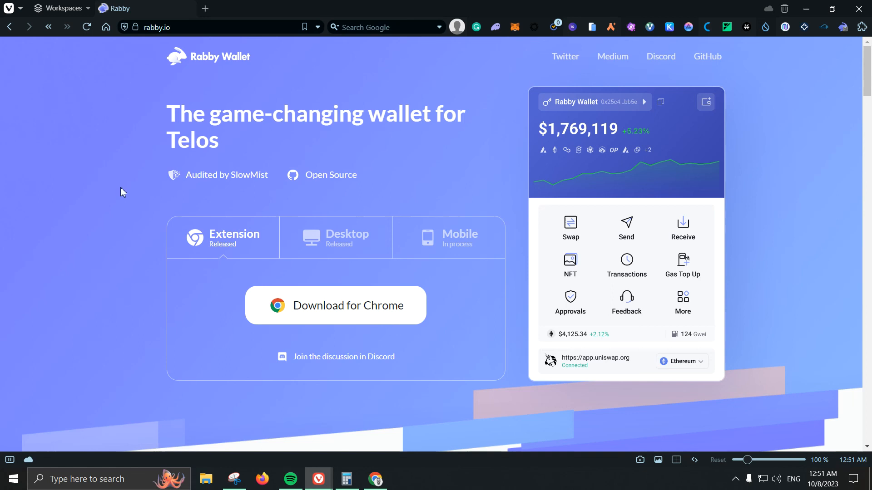